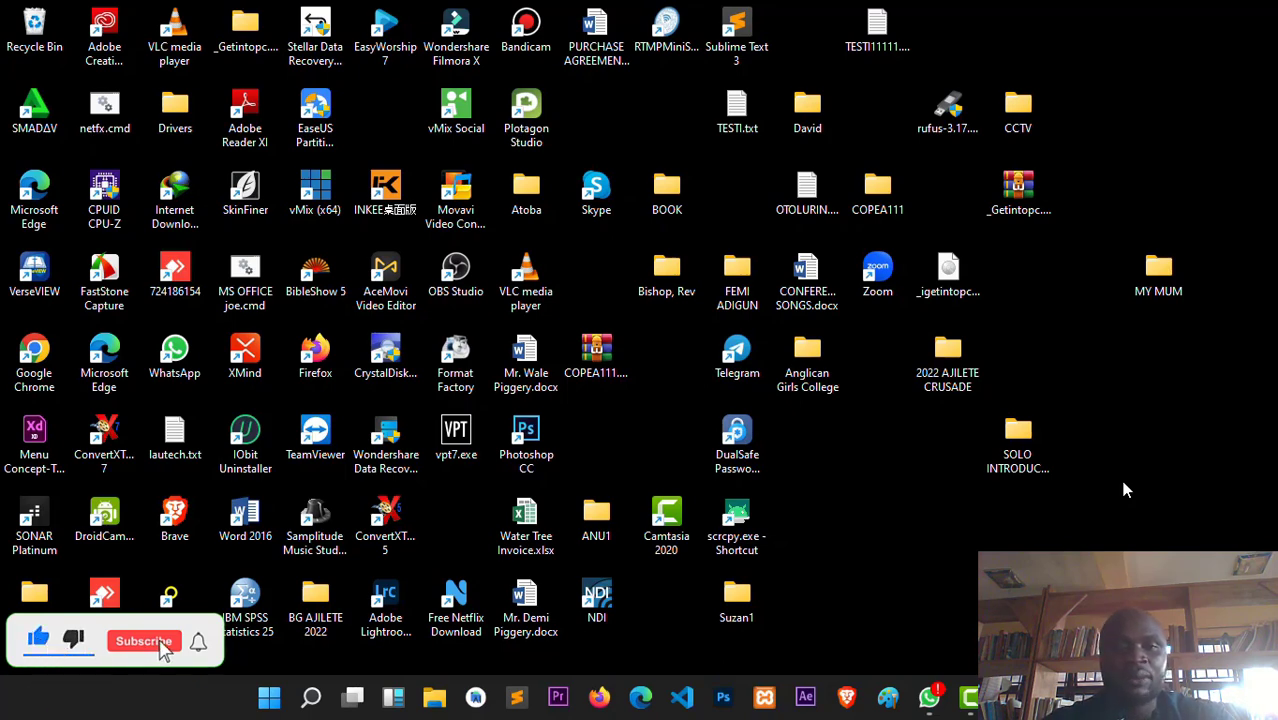
Step: Connect to the secured Wi-Fi network, close the network flyout and select vMix (x64) on the desktop
click(128, 642)
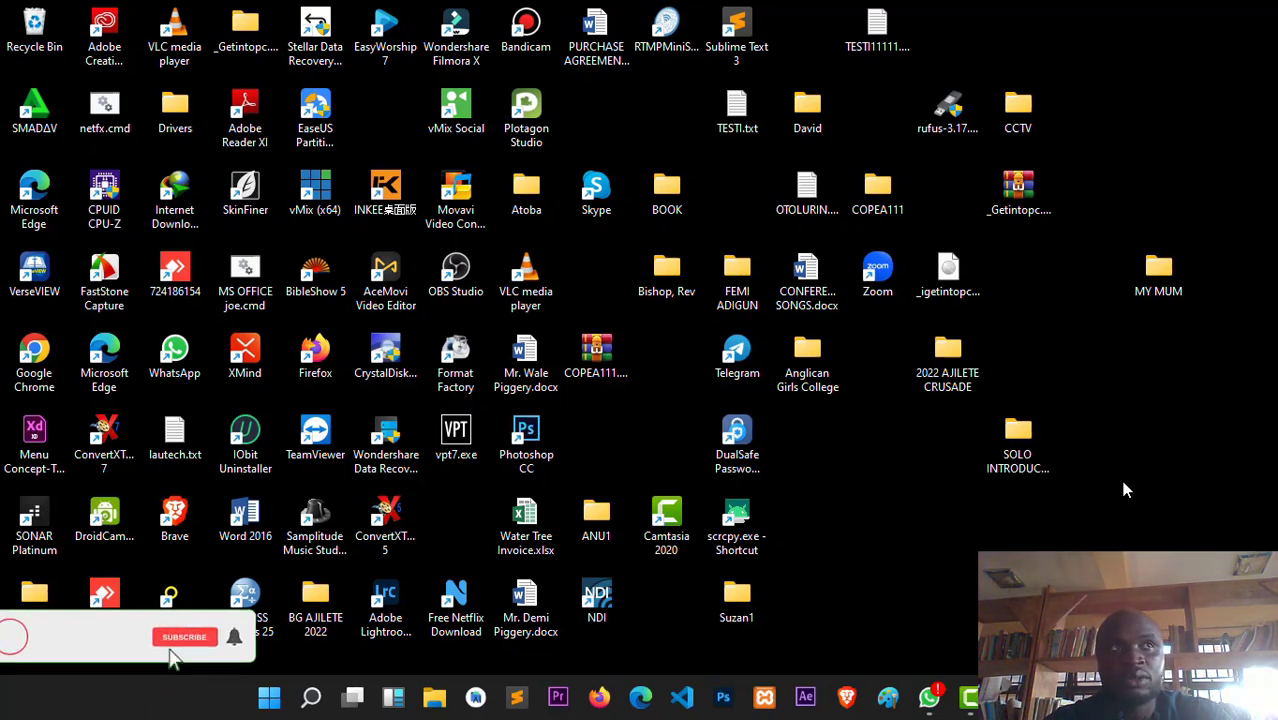
click(184, 636)
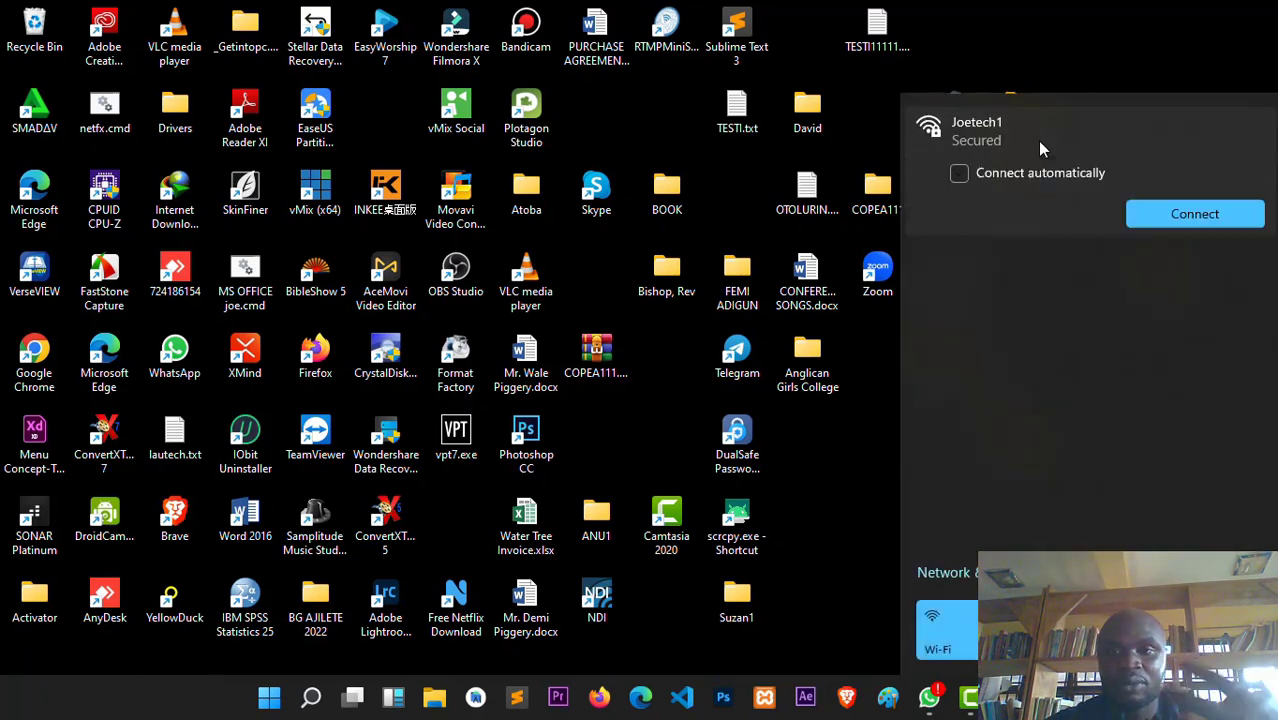
click(1194, 212)
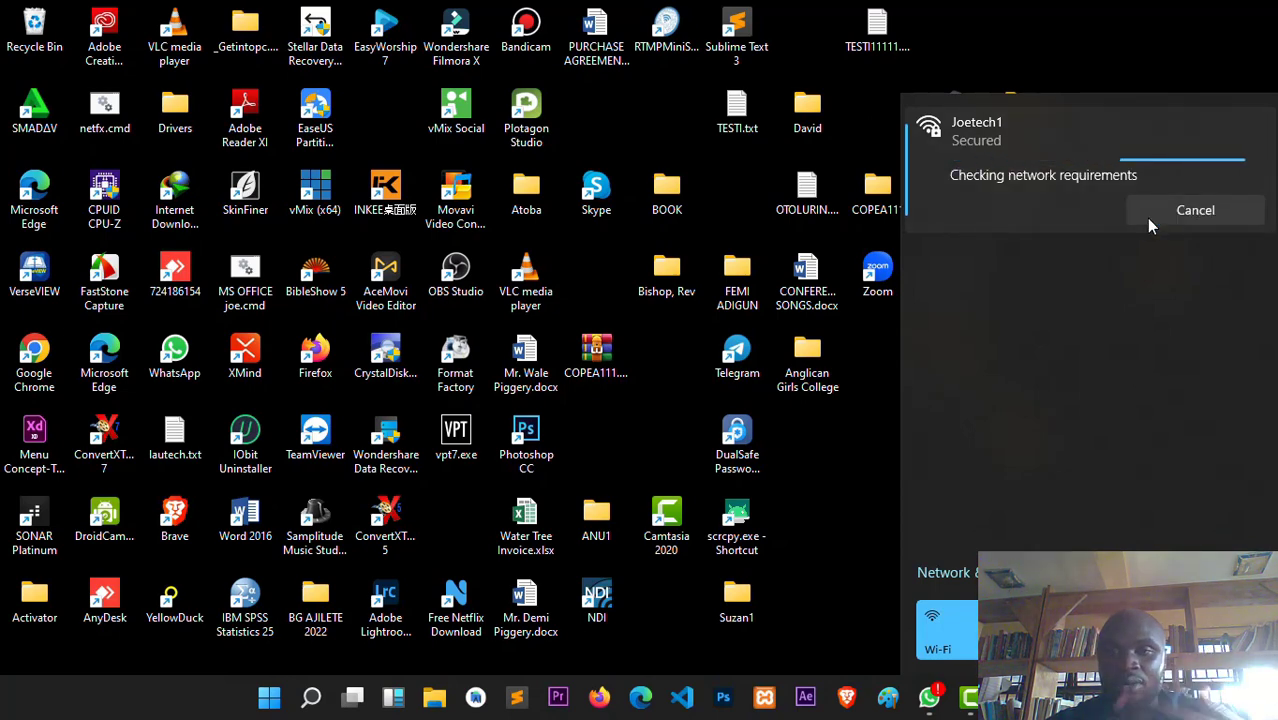
mouse_move(844, 464)
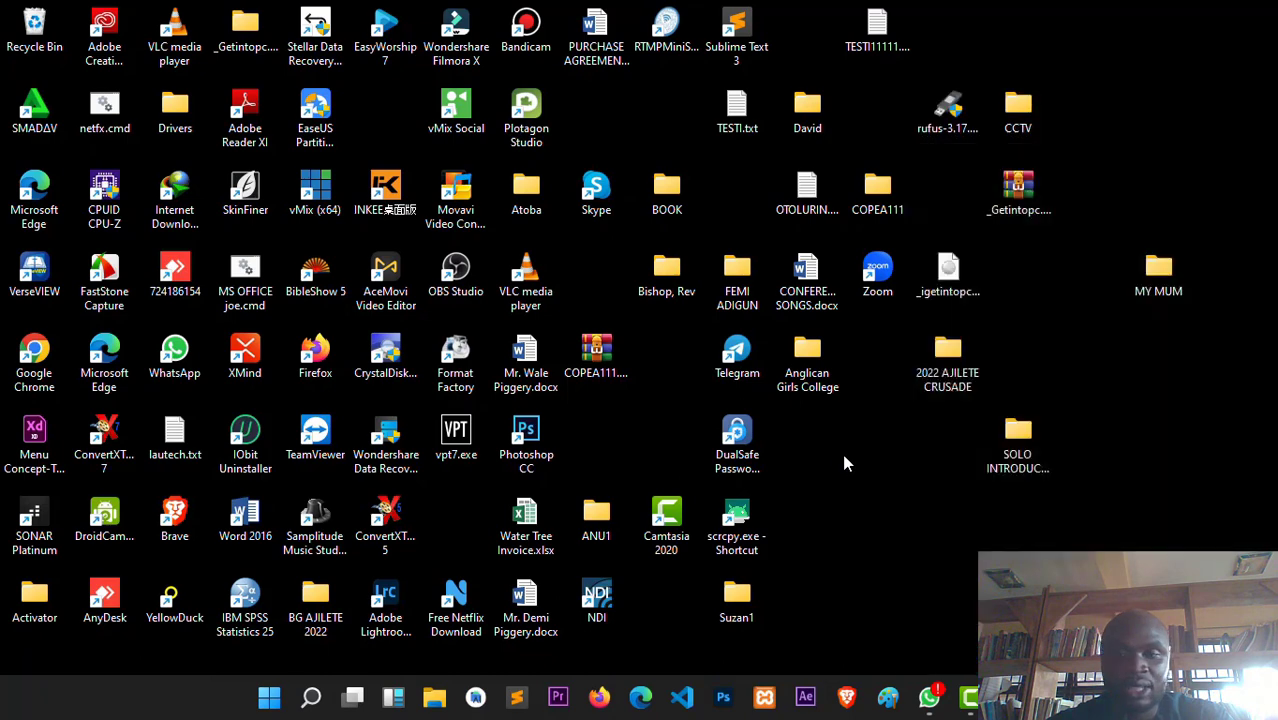
click(314, 190)
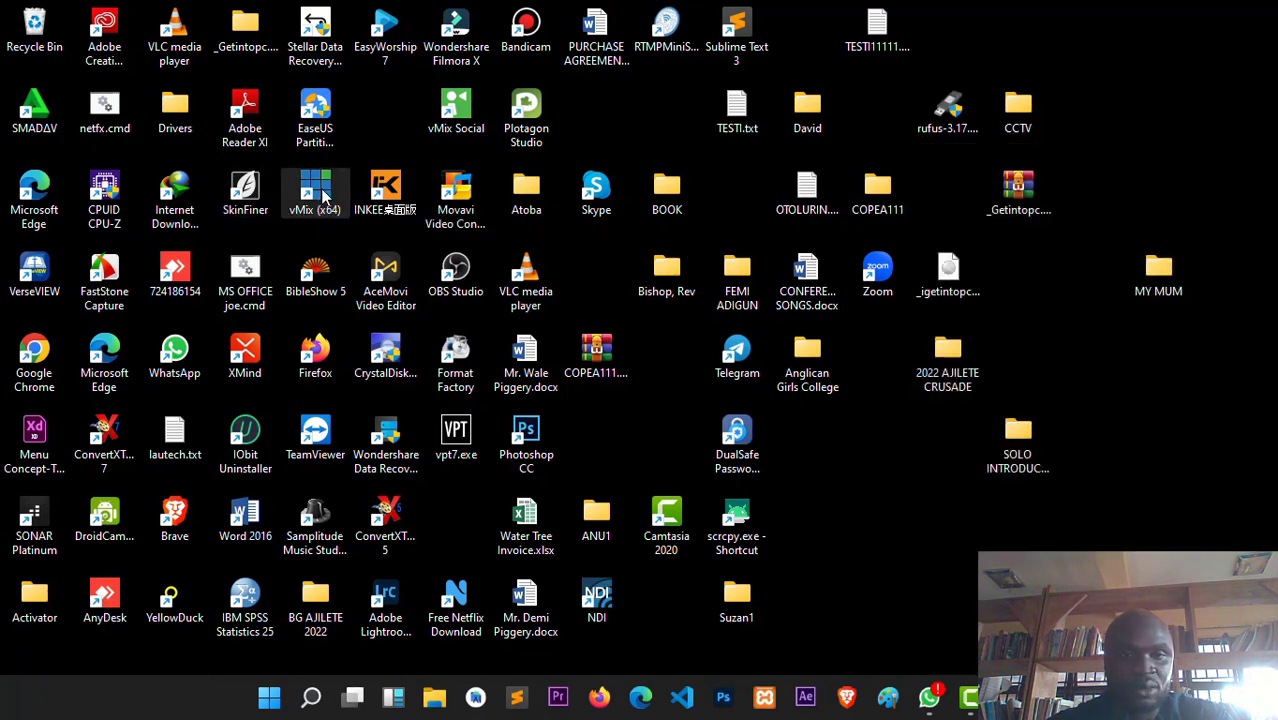
Step: Launch vMix (x64) from the desktop shortcut into a new production with two blank inputs
double_click(316, 188)
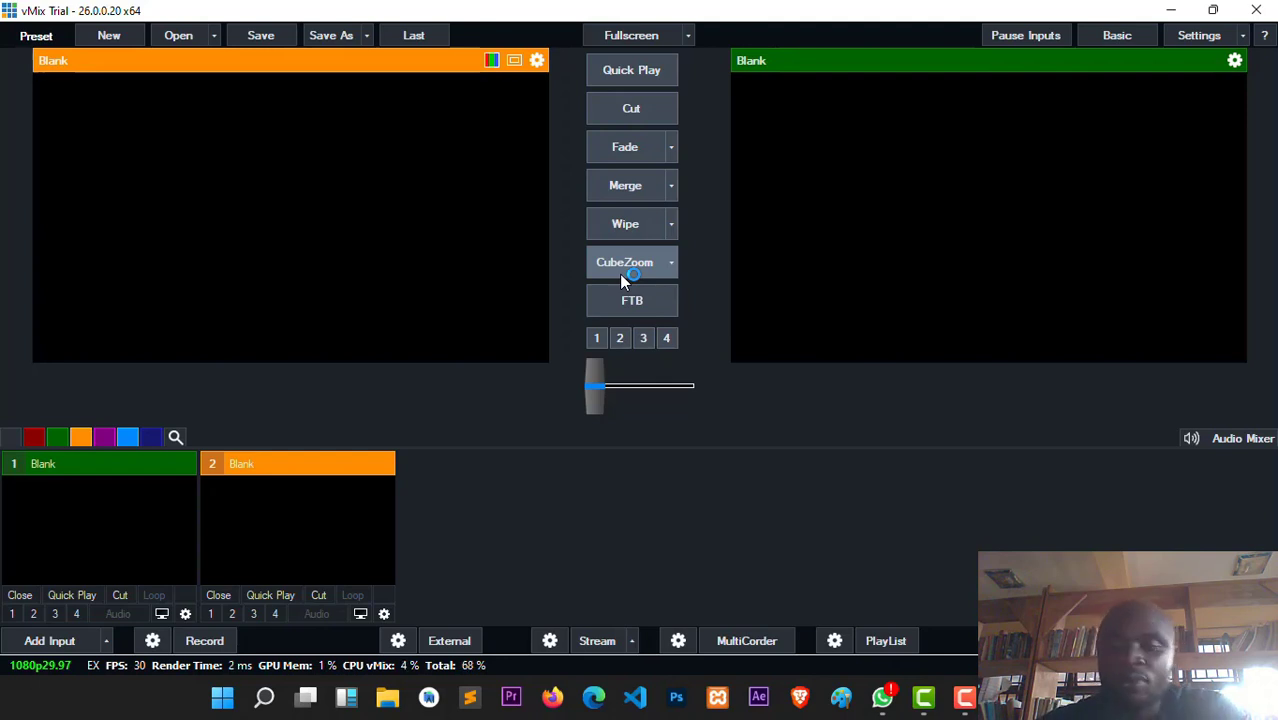
mouse_move(476, 436)
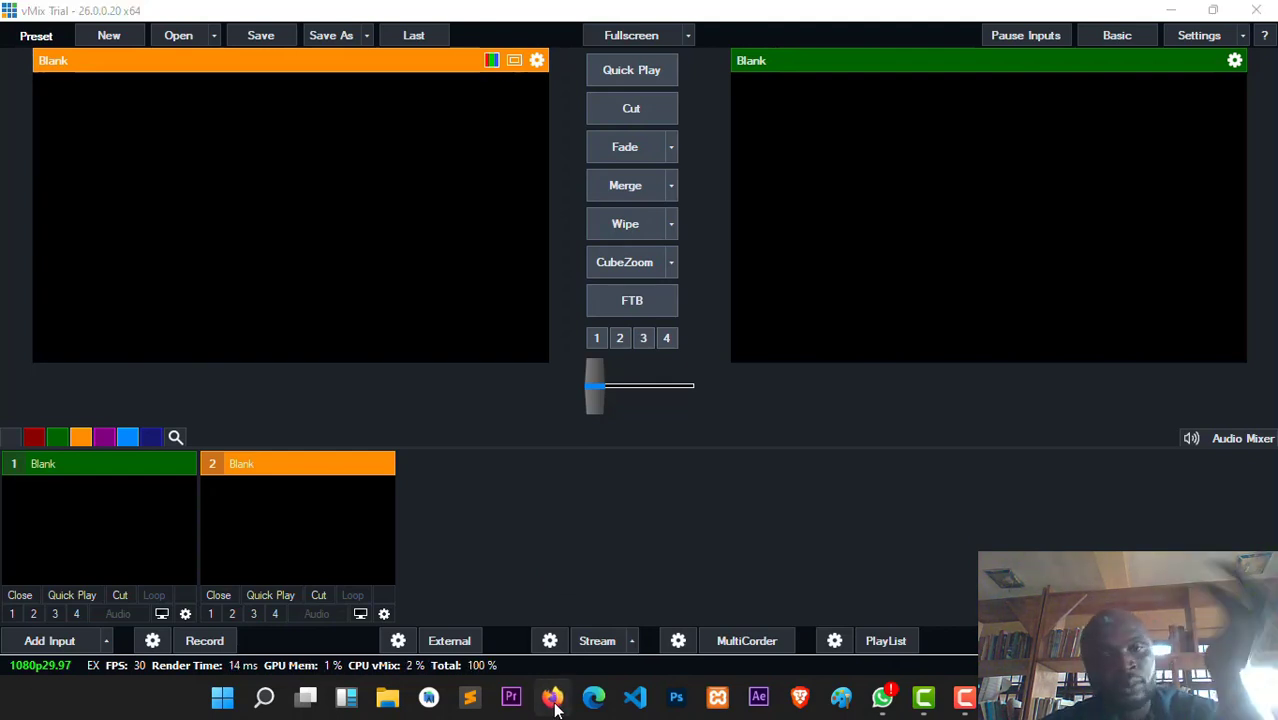
Step: Load facebook.com in Firefox to confirm the internet connection works
click(552, 698)
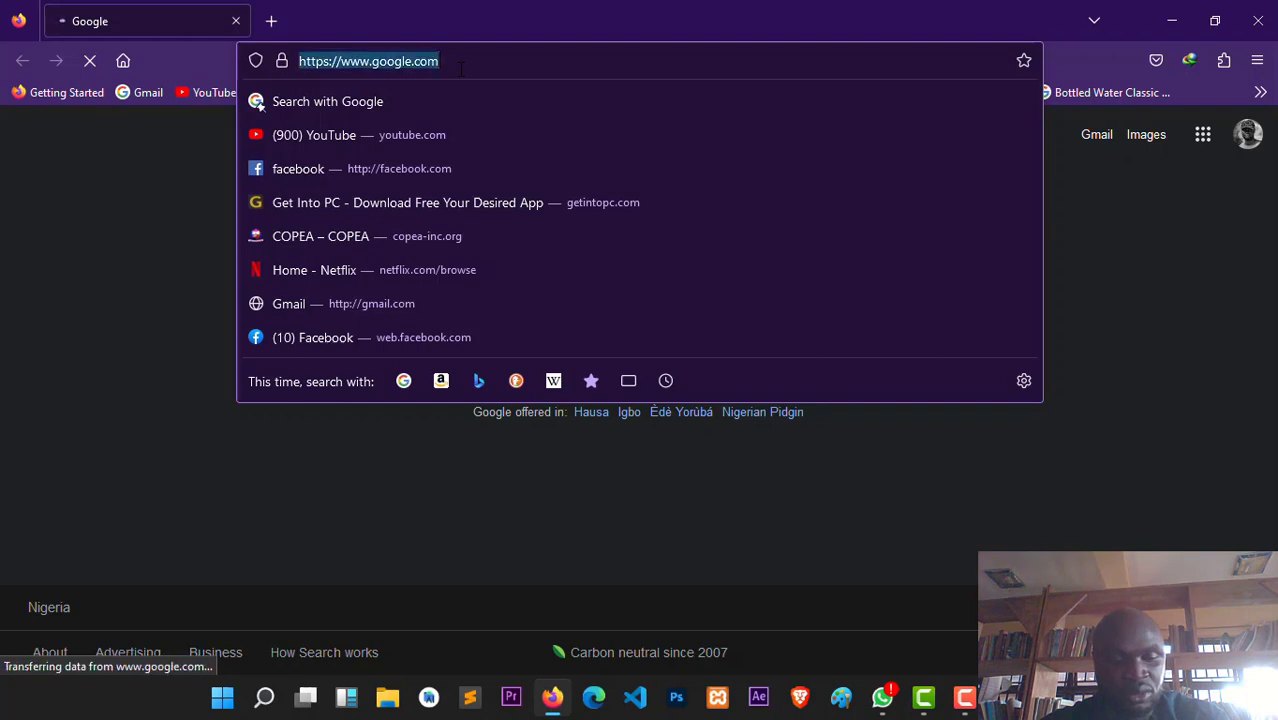
text(facebook.com)
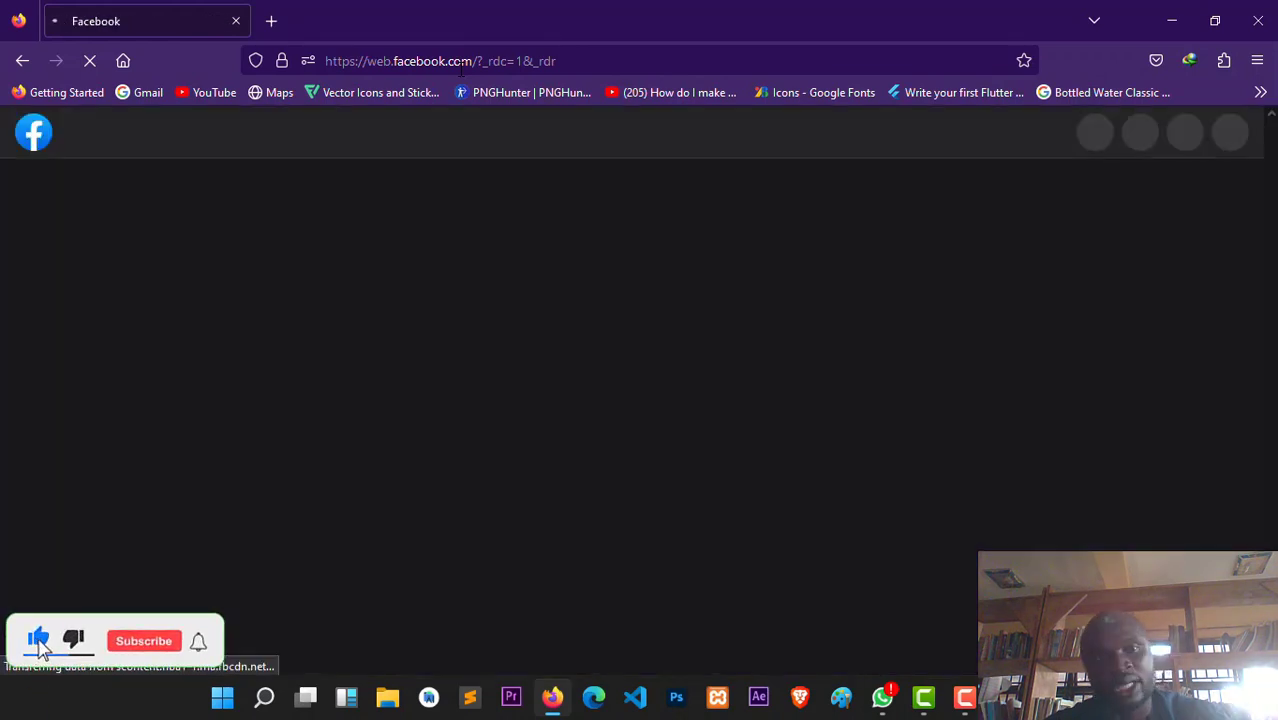
click(144, 640)
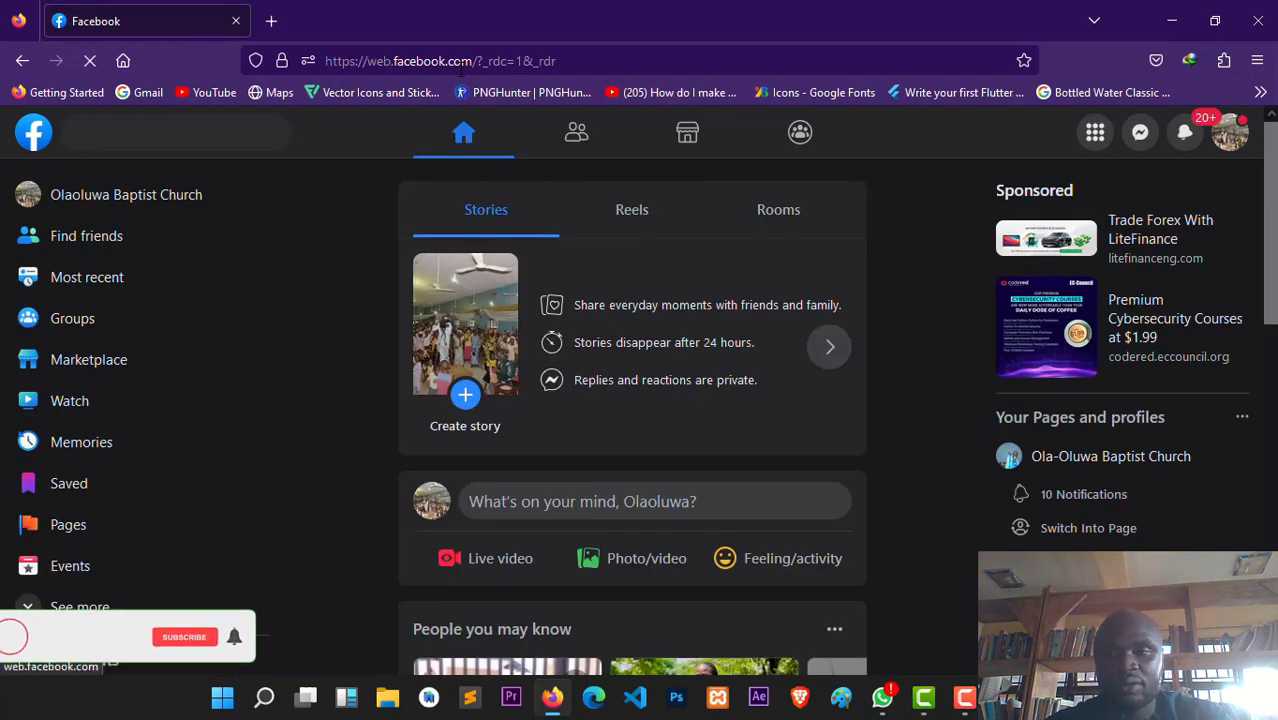
click(184, 636)
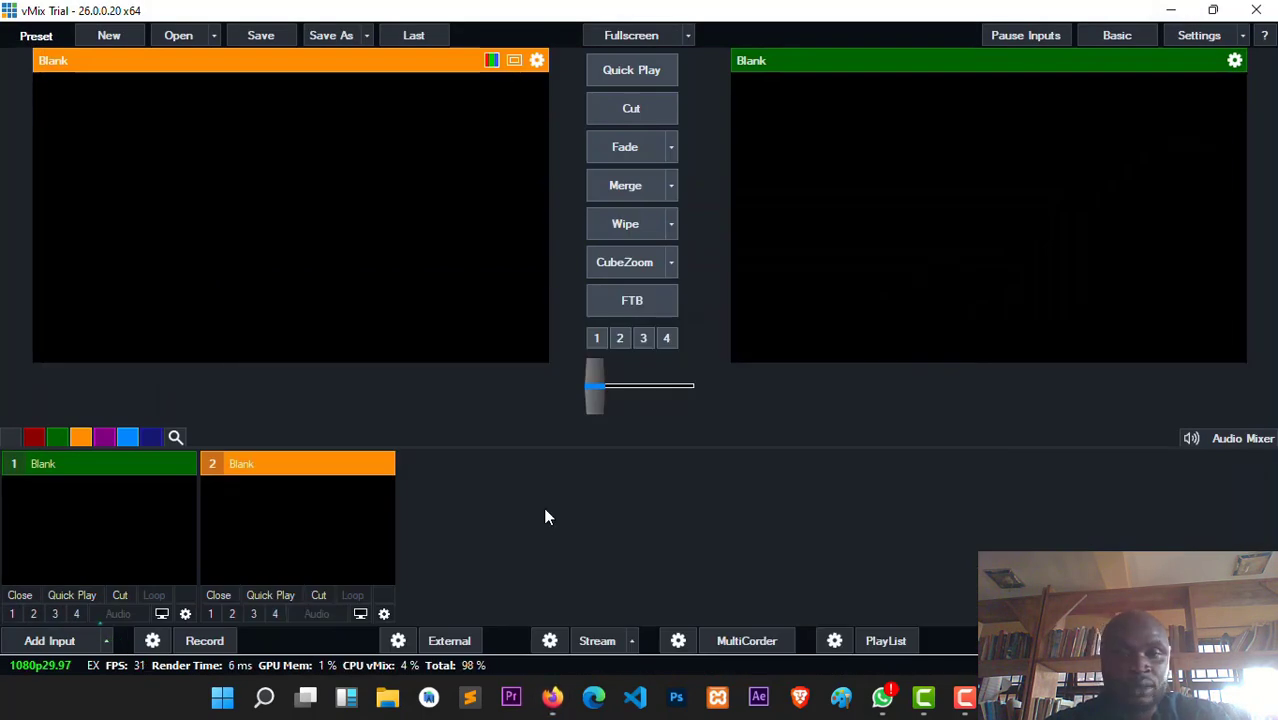
mouse_move(78, 640)
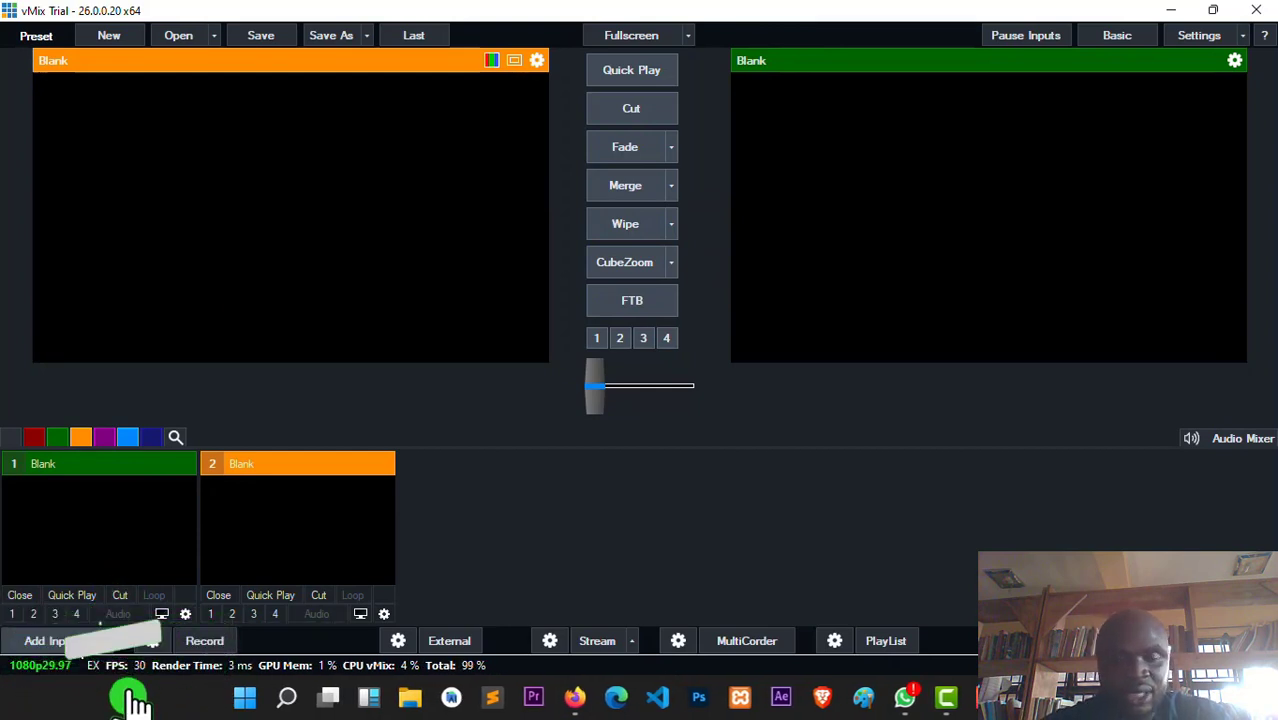
Step: Add the Taber - 16 December 2022 mp4 video as input 1
click(50, 640)
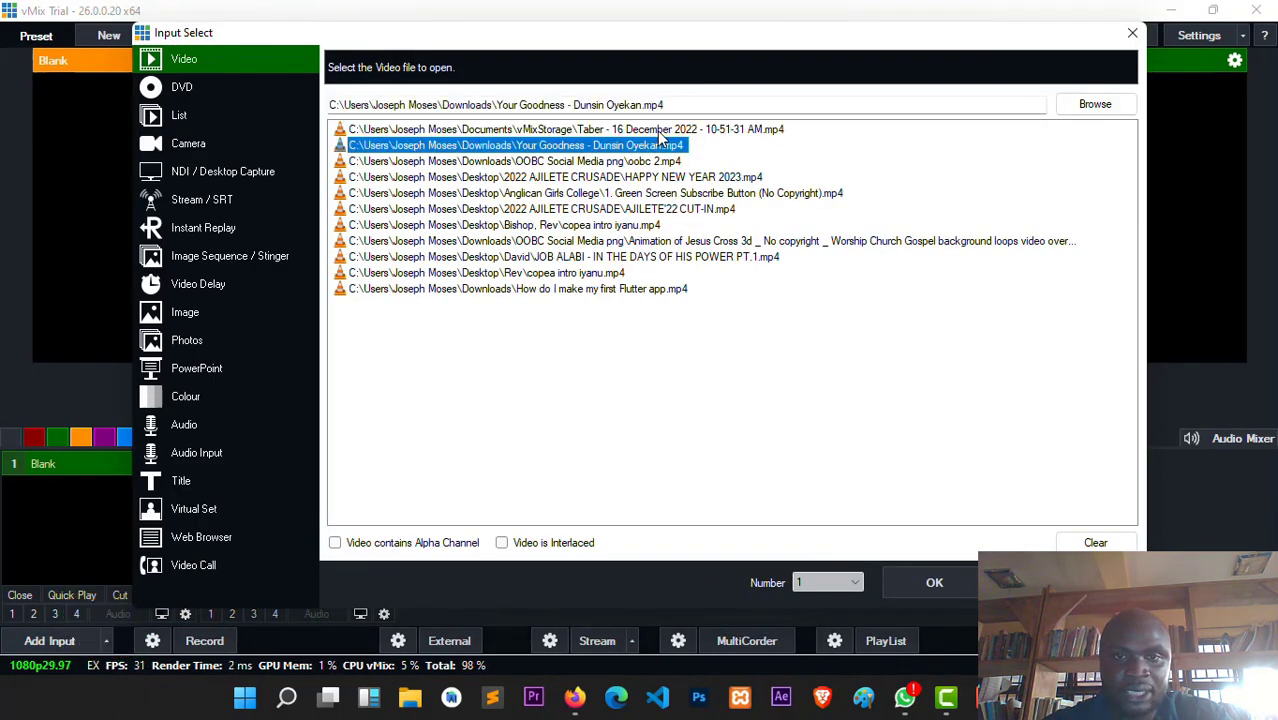
click(564, 128)
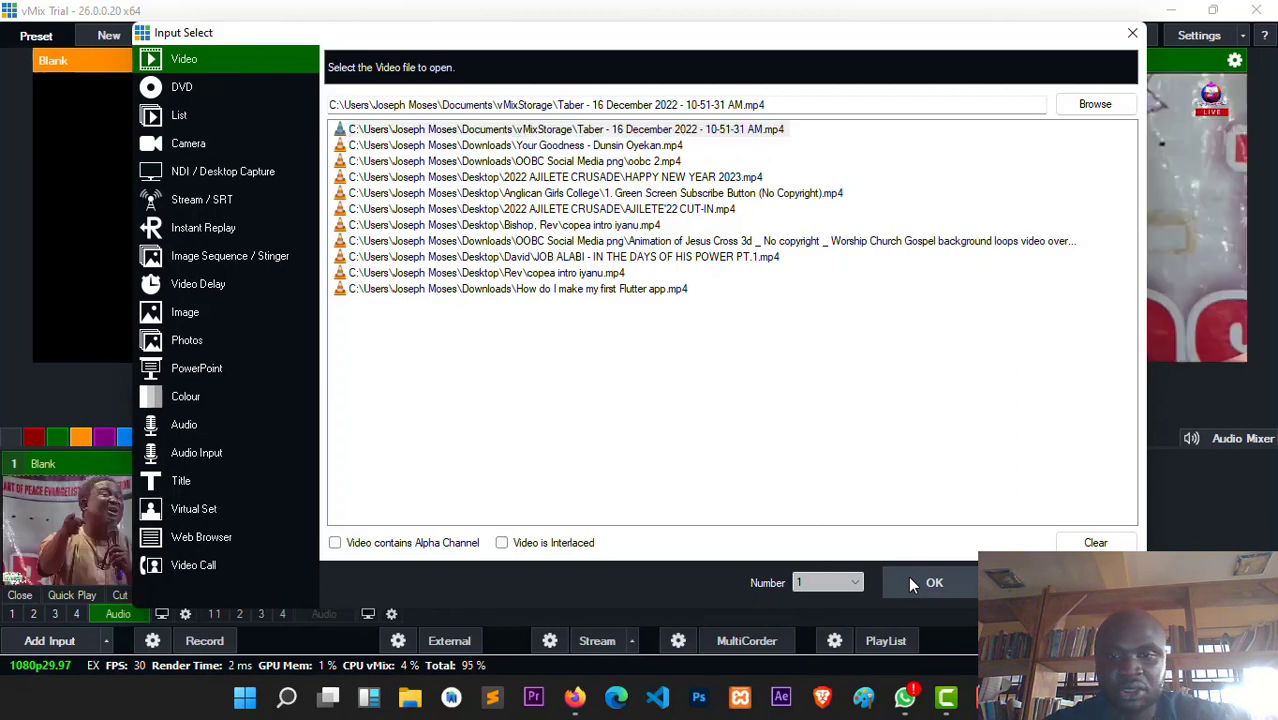
click(932, 582)
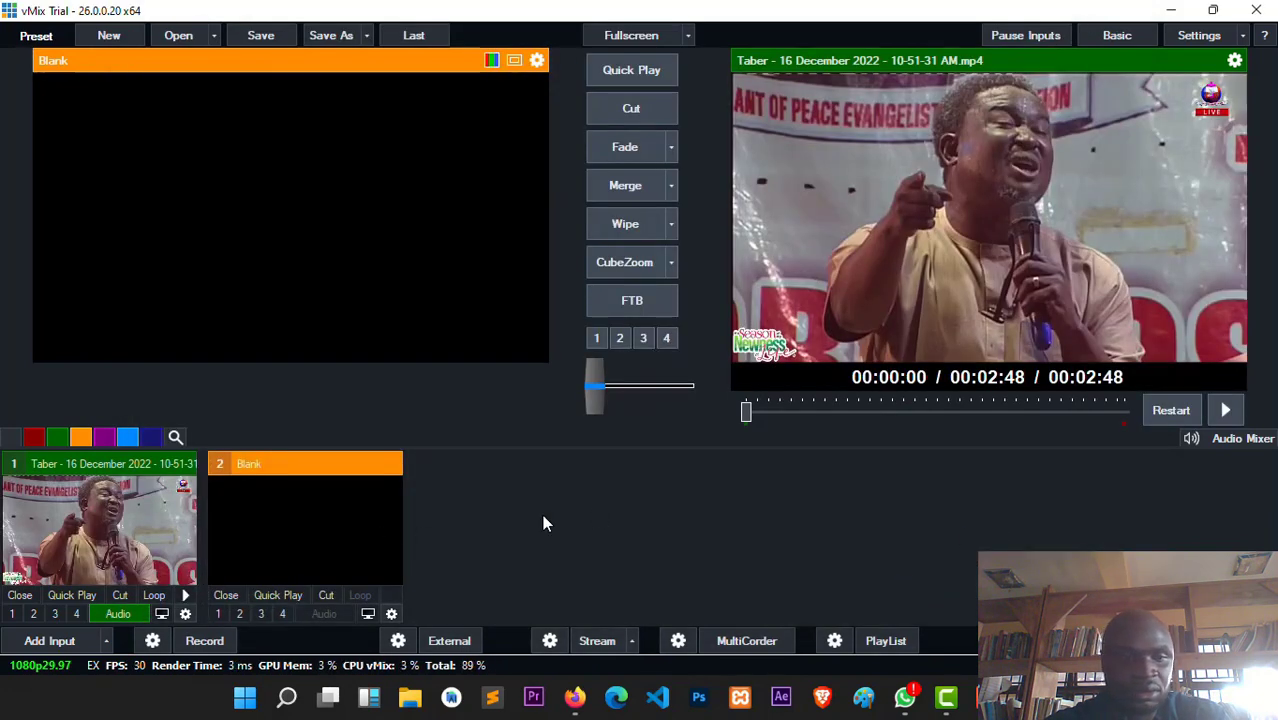
mouse_move(616, 532)
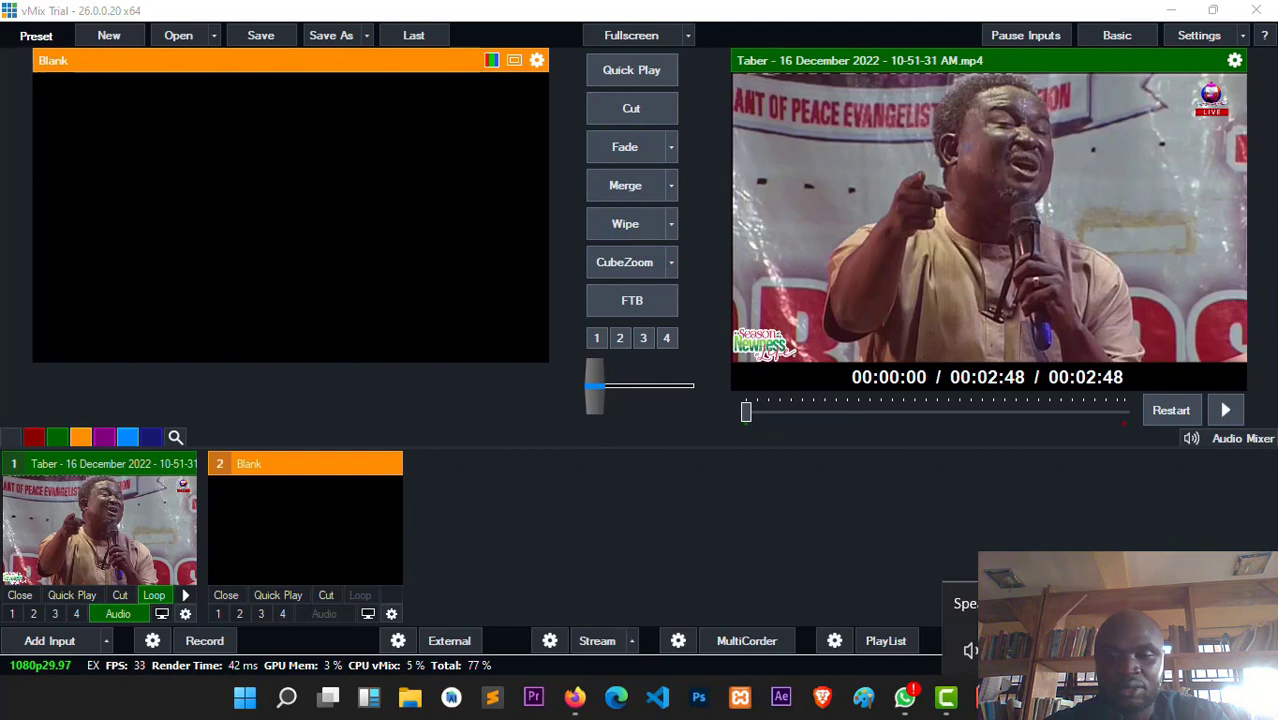
mouse_move(810, 488)
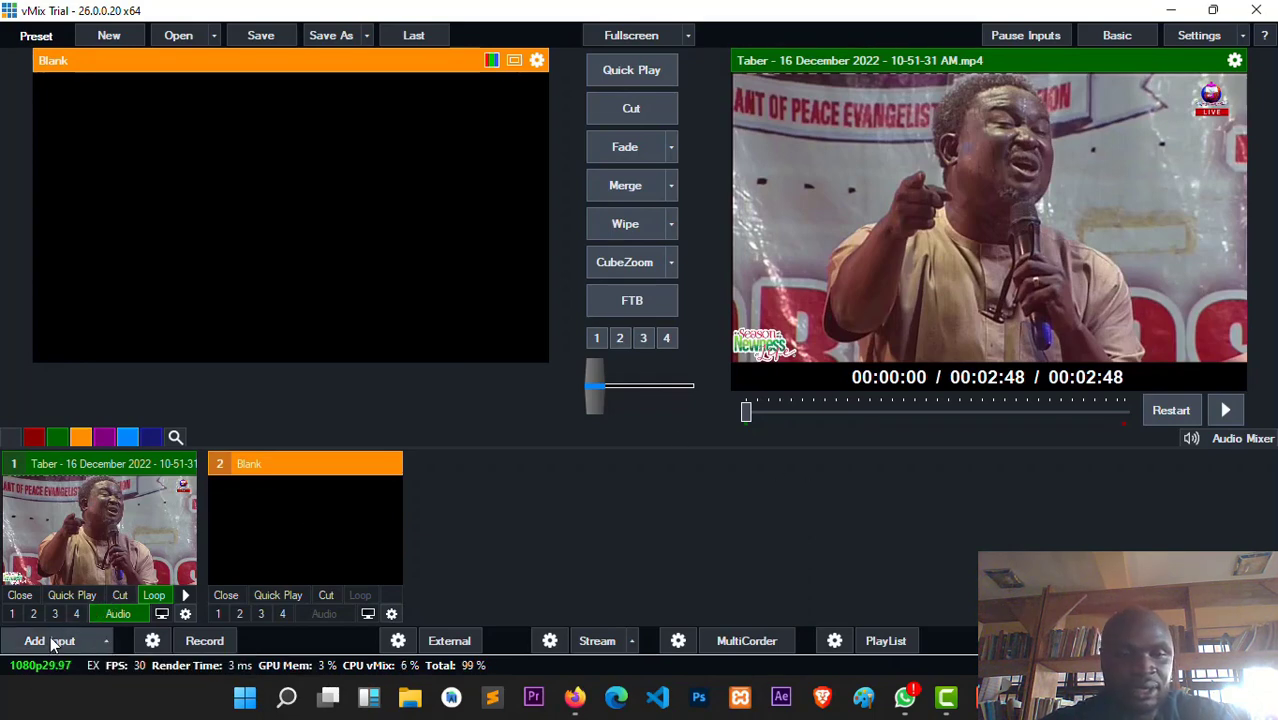
Step: Add the GT Social title Social 3- Goss Blue as input 2
click(48, 640)
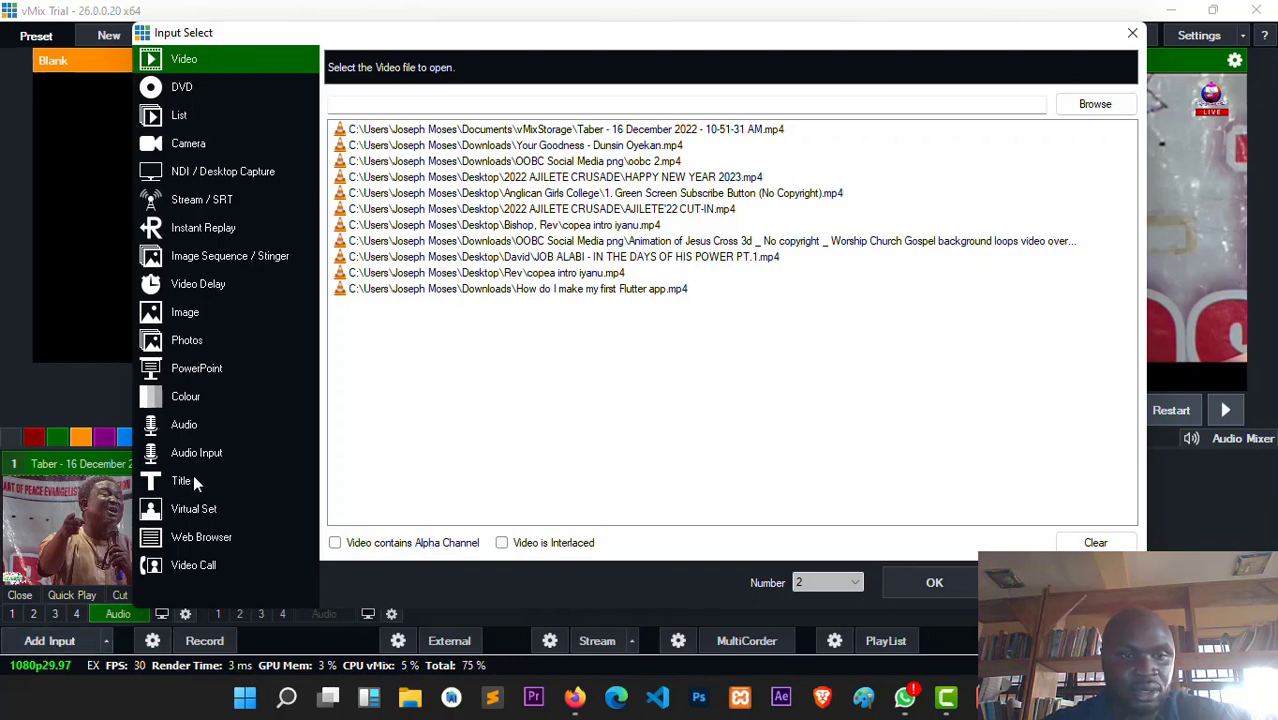
click(180, 480)
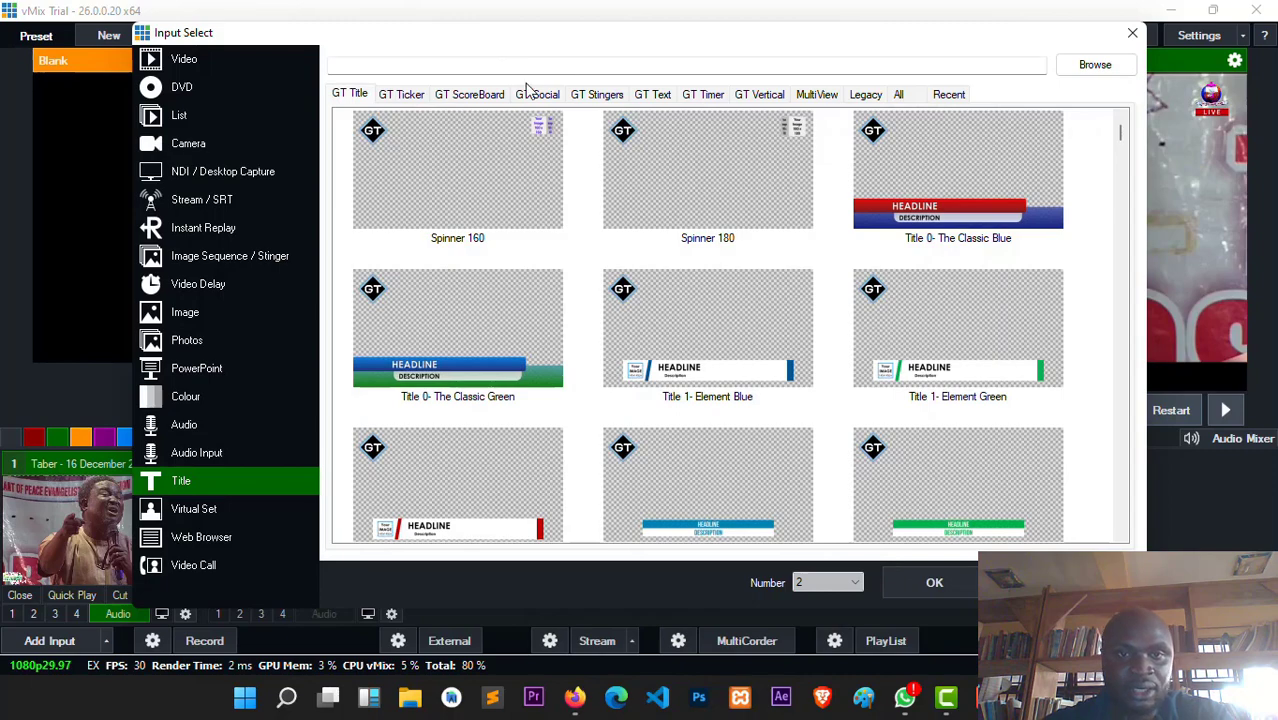
click(536, 94)
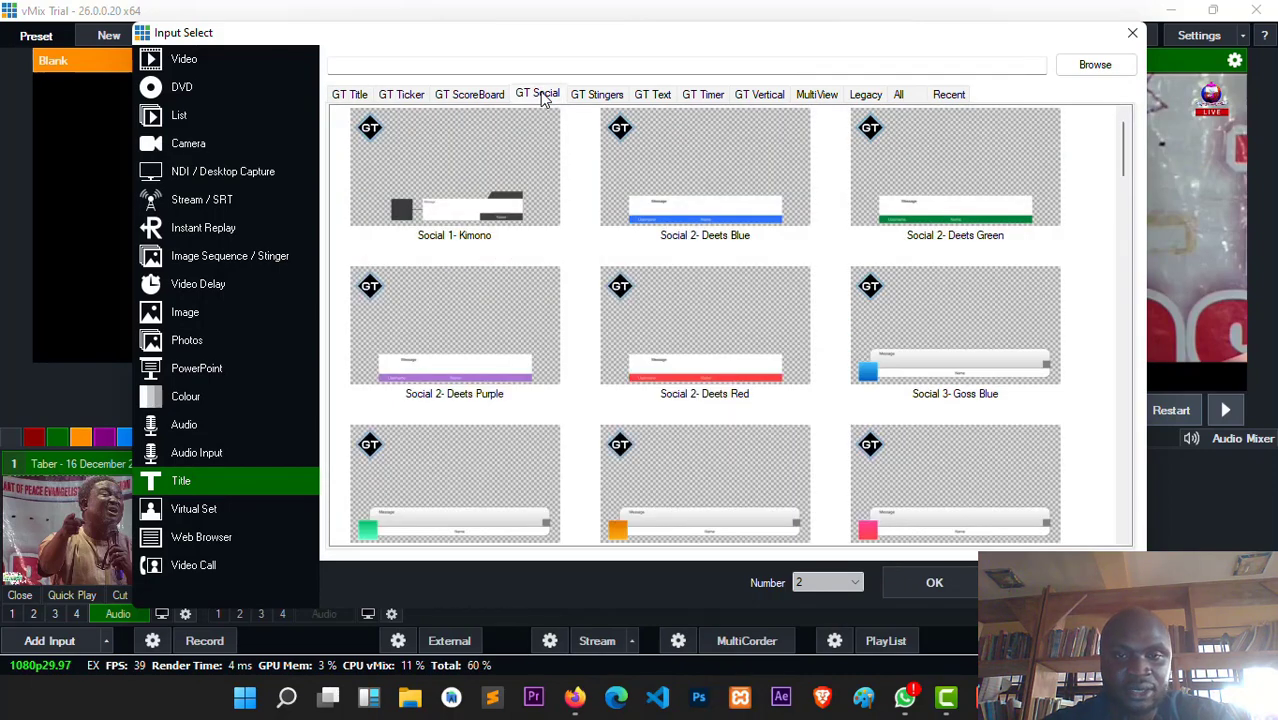
mouse_move(896, 340)
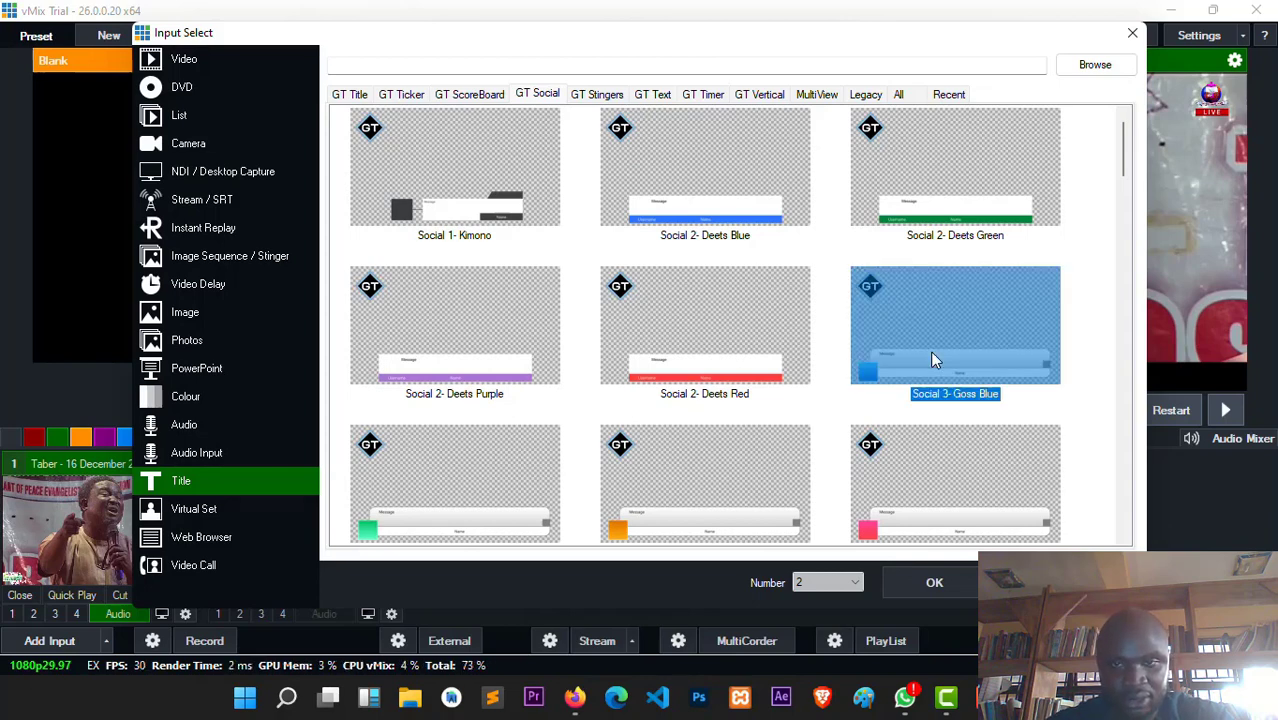
mouse_move(944, 584)
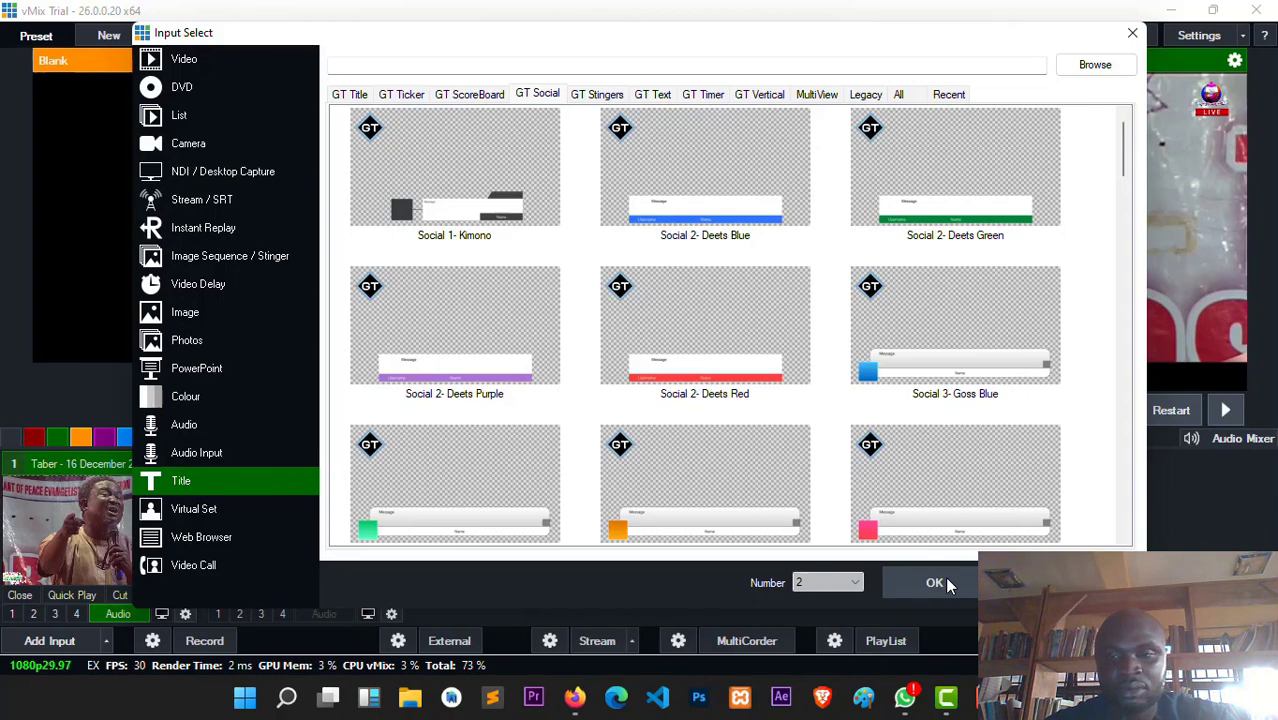
click(934, 582)
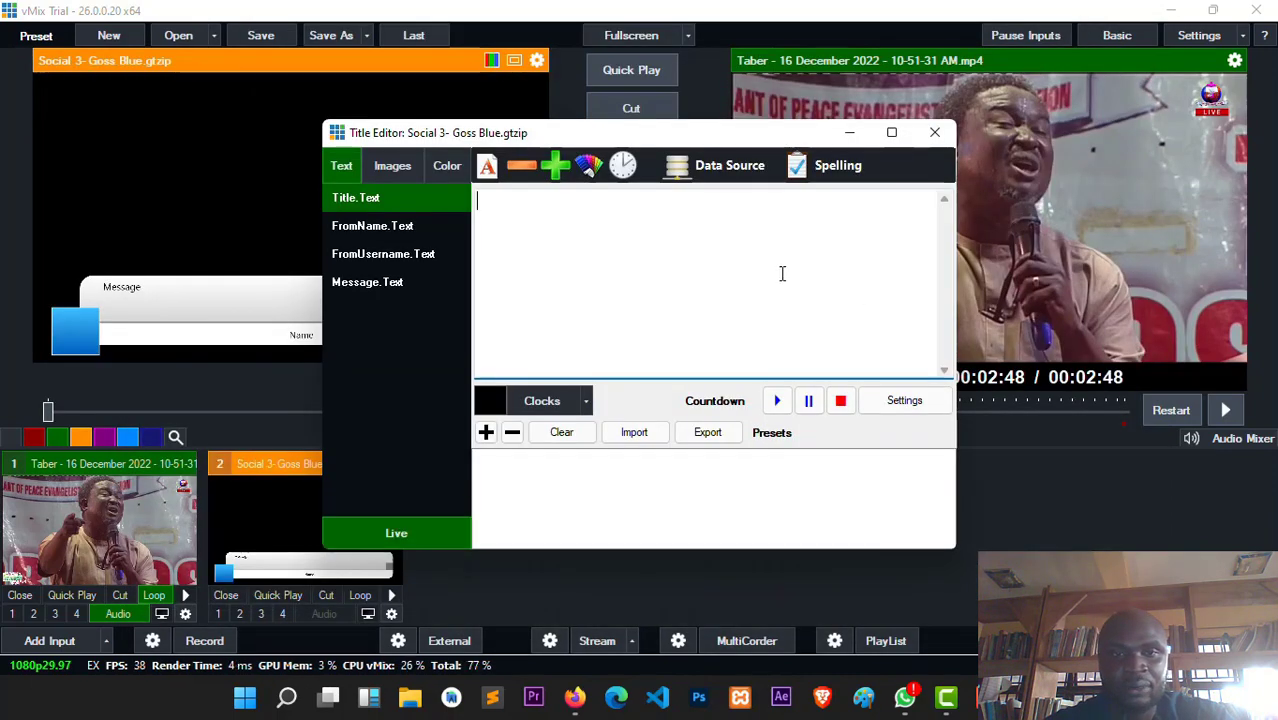
Step: Enter 'Live Facebook Comment' as the Title.Text, fixing the 'Commemt' typo
text(L)
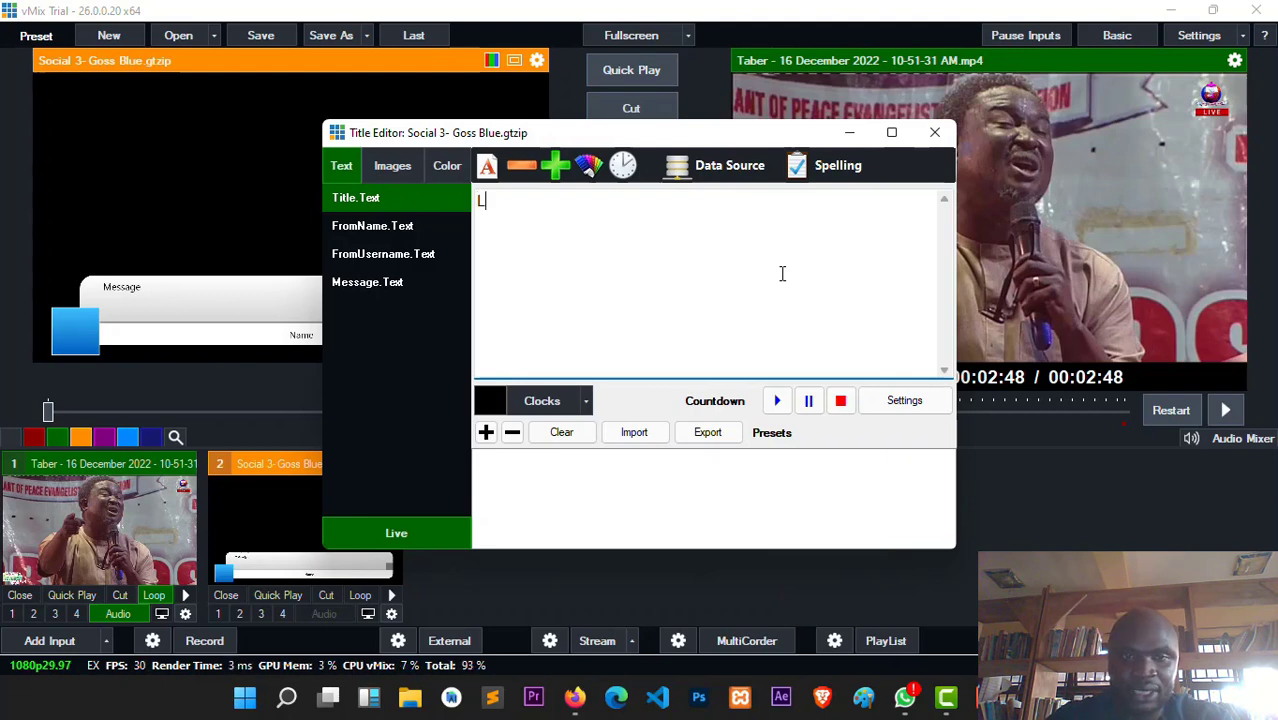
text(ive)
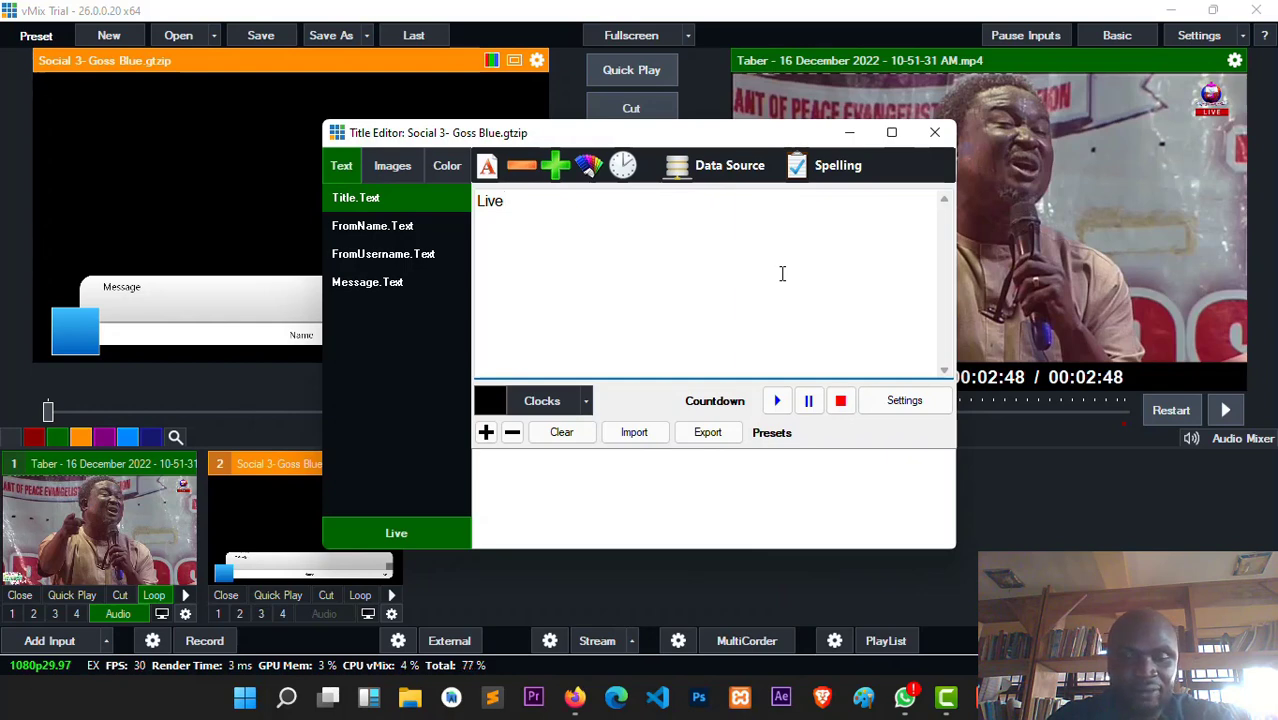
text(Fa)
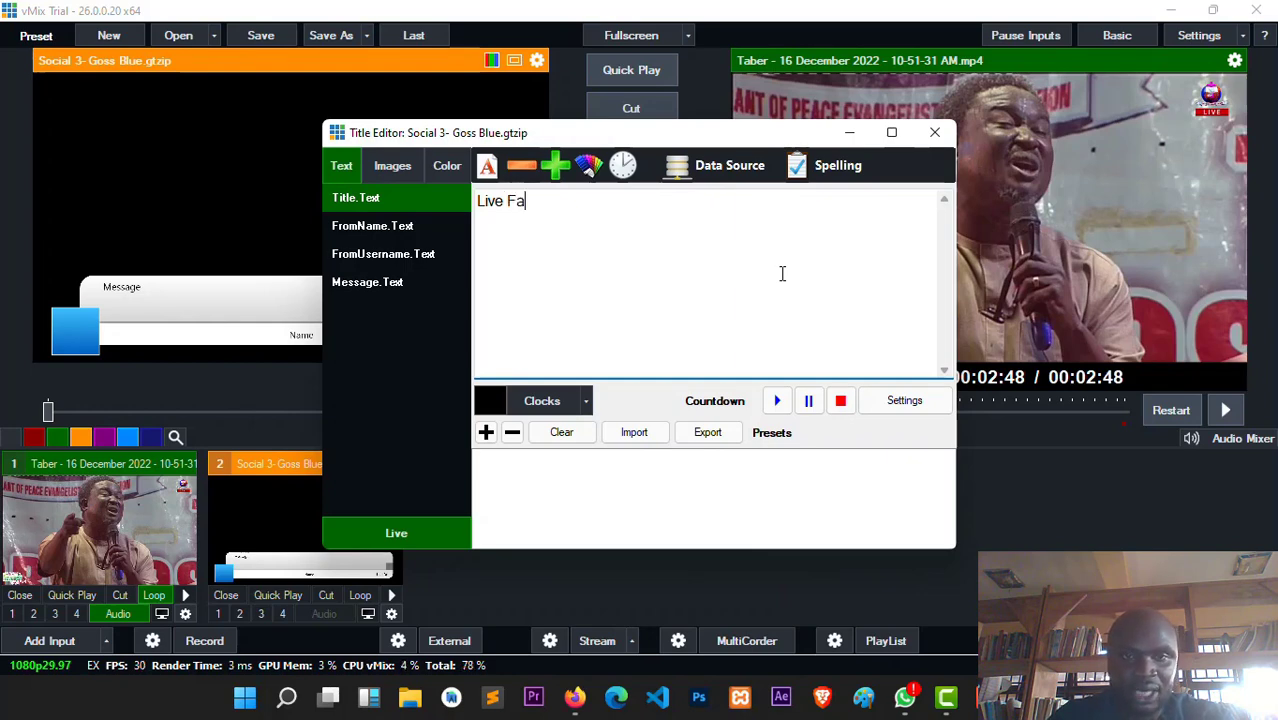
text(cebook)
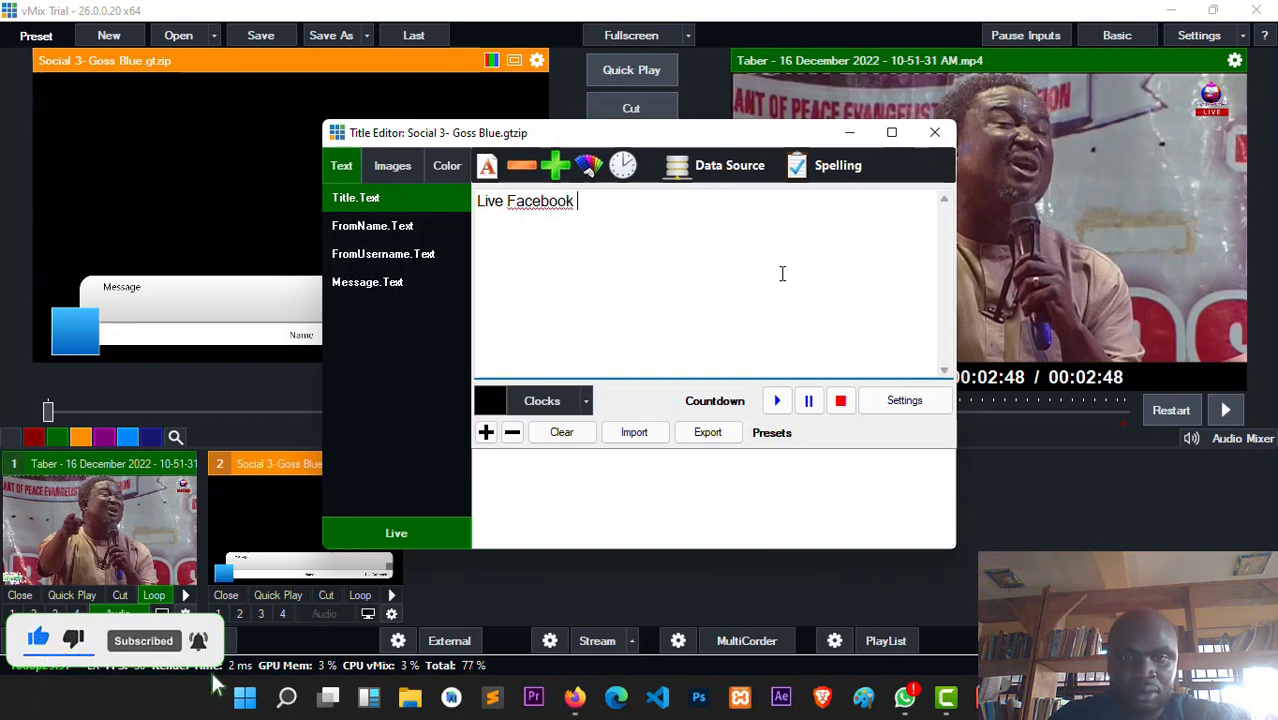
text(C)
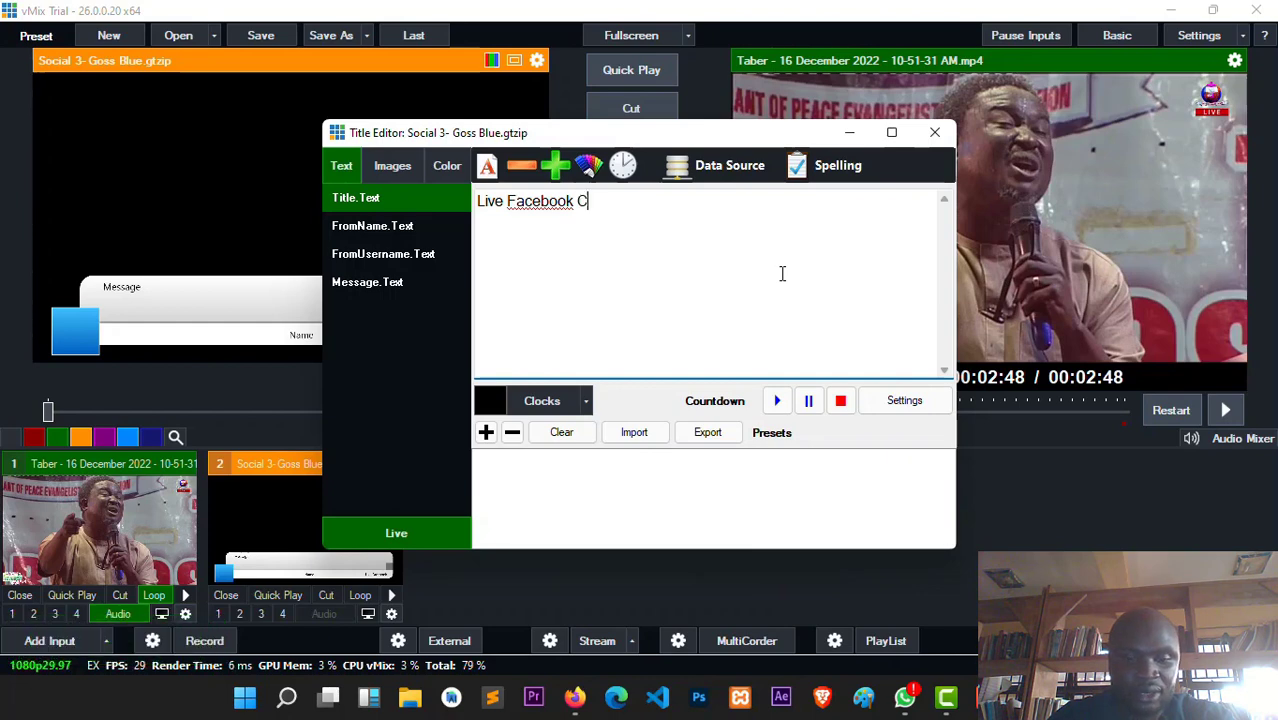
text(ommemt)
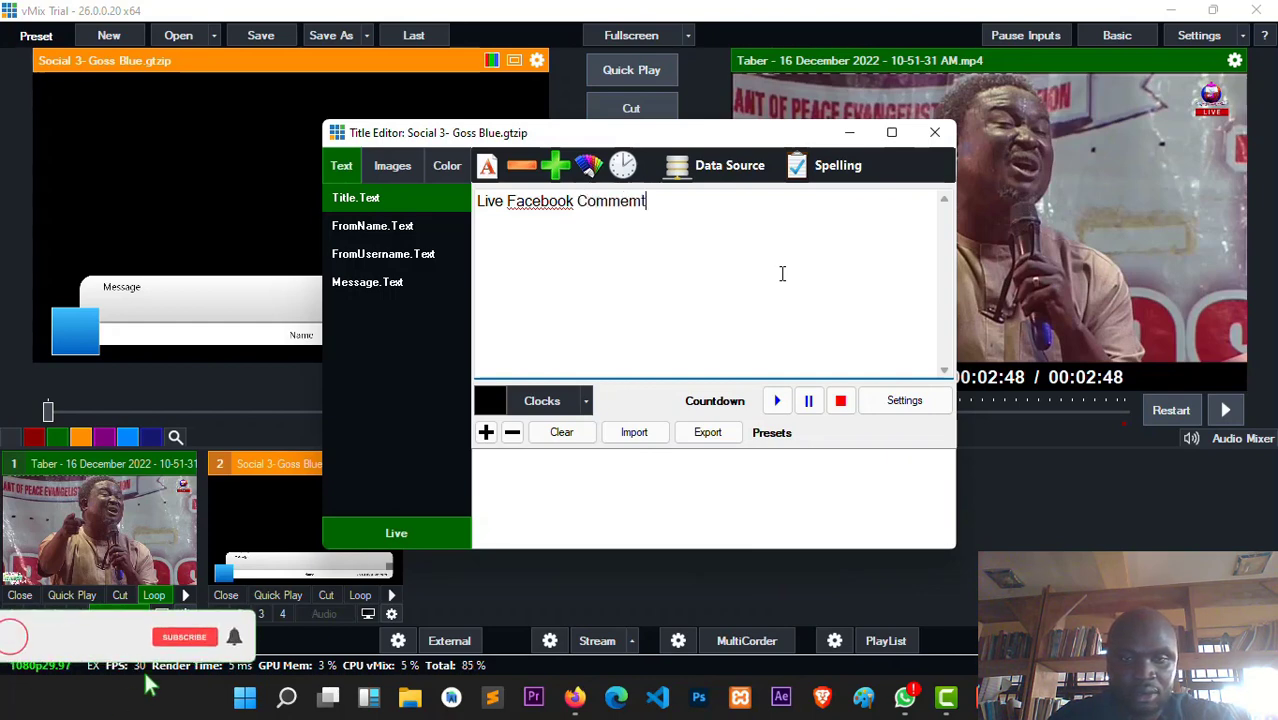
key(Backspace)
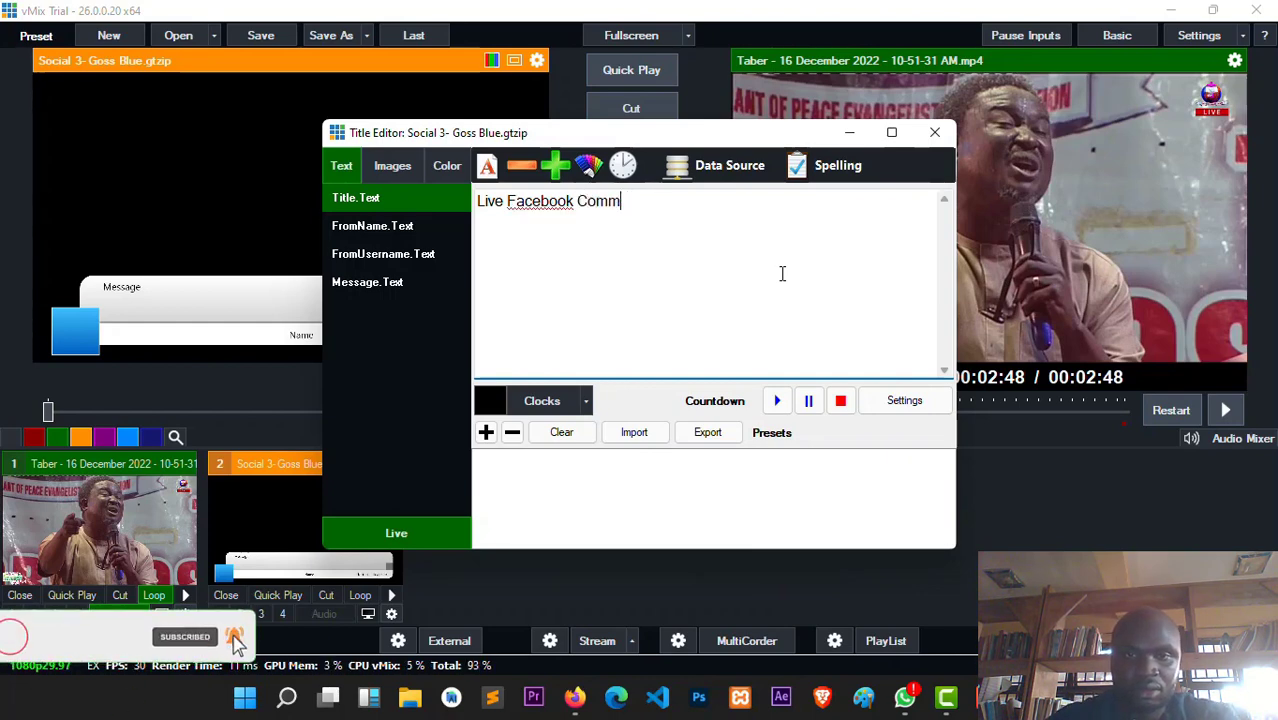
text(nt)
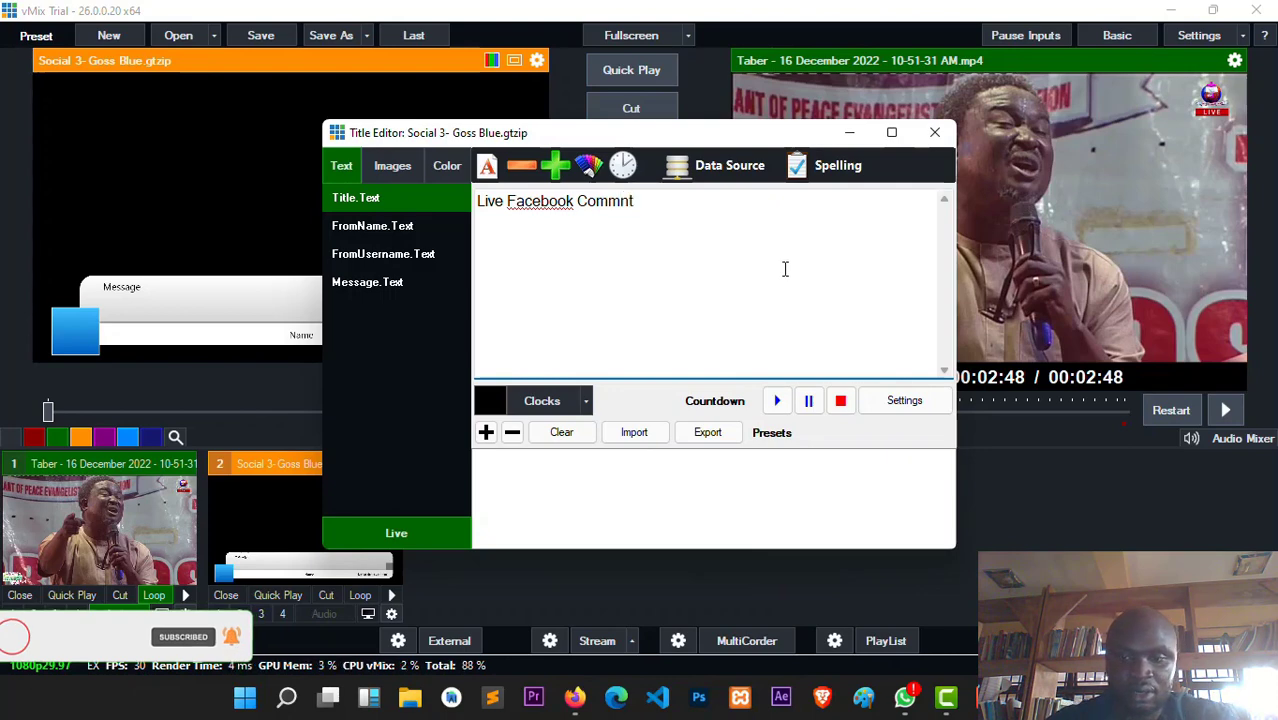
text(Comment)
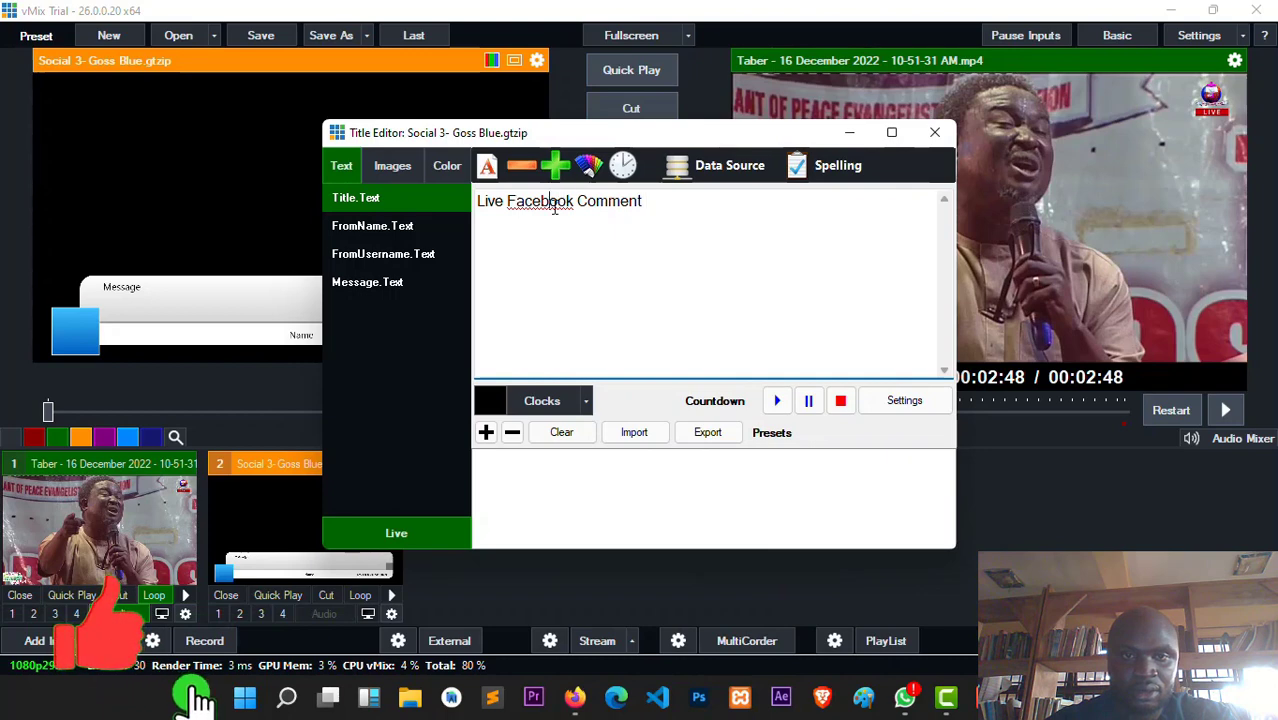
Step: Accept the spelling suggestion so the text reads 'Live FaceBook Comment'
right_click(556, 200)
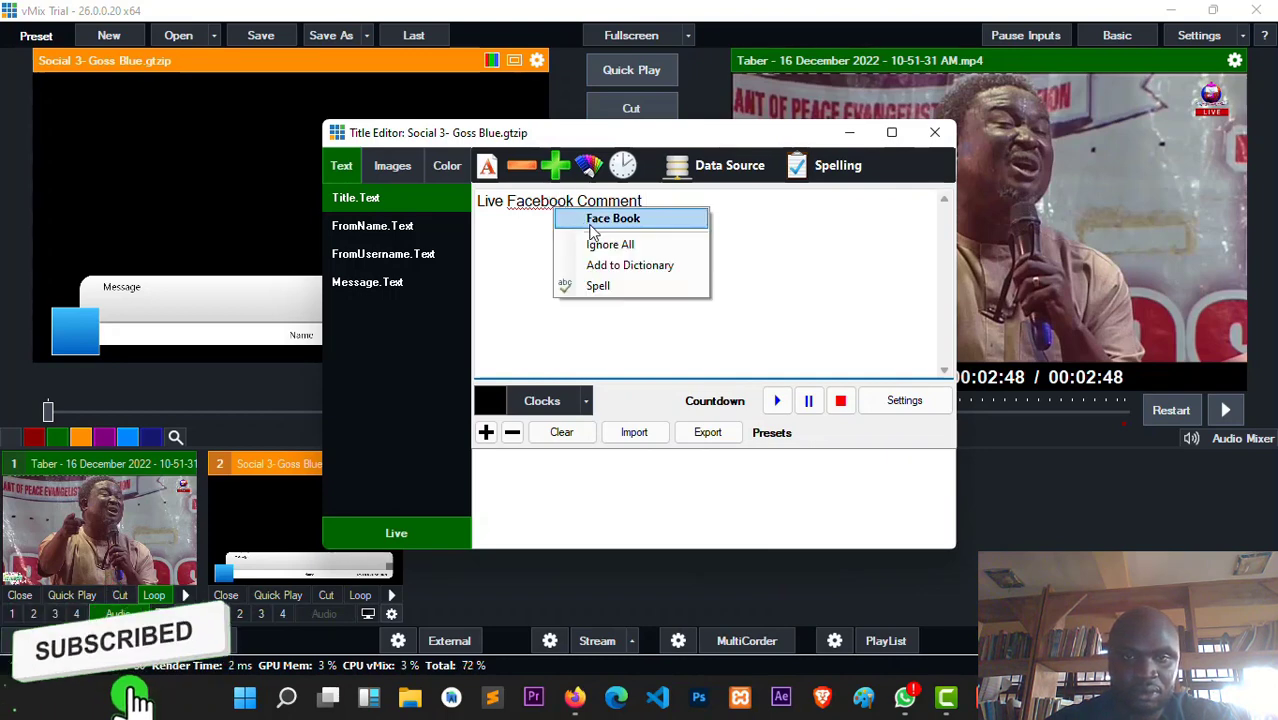
click(612, 218)
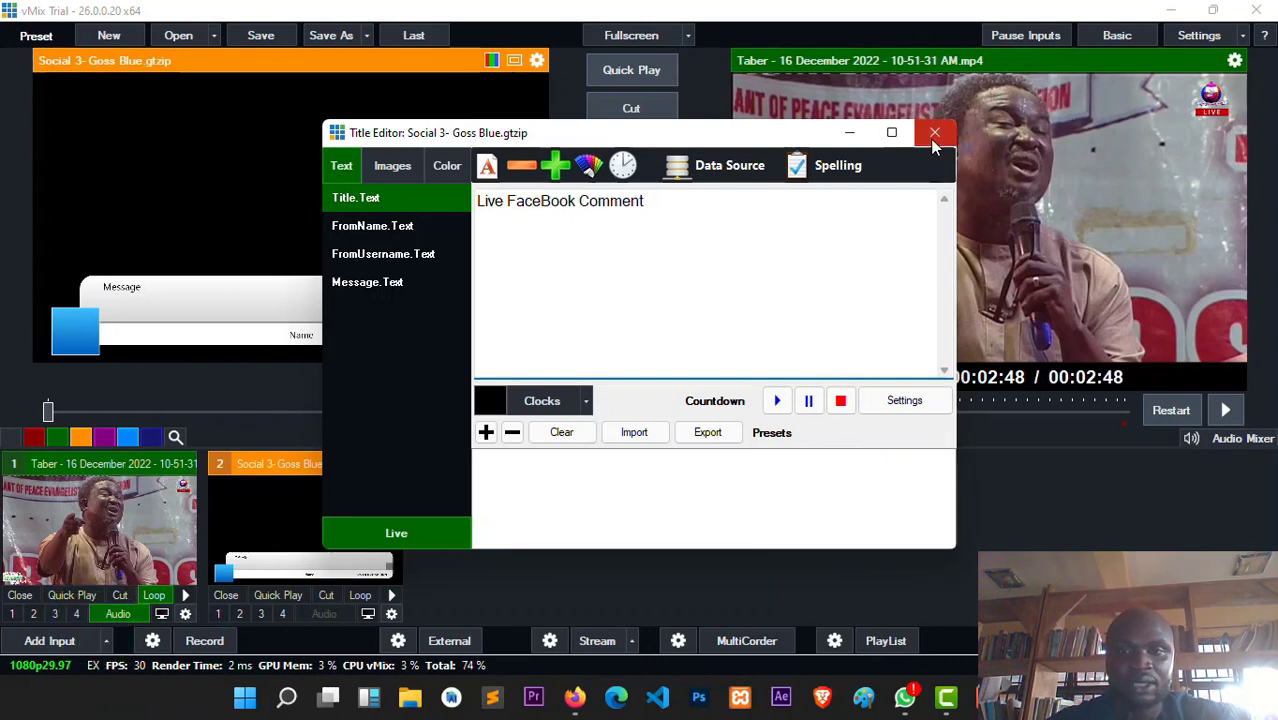
Step: Close the Title Editor so the preview shows 'Live FaceBook Comment'
click(934, 132)
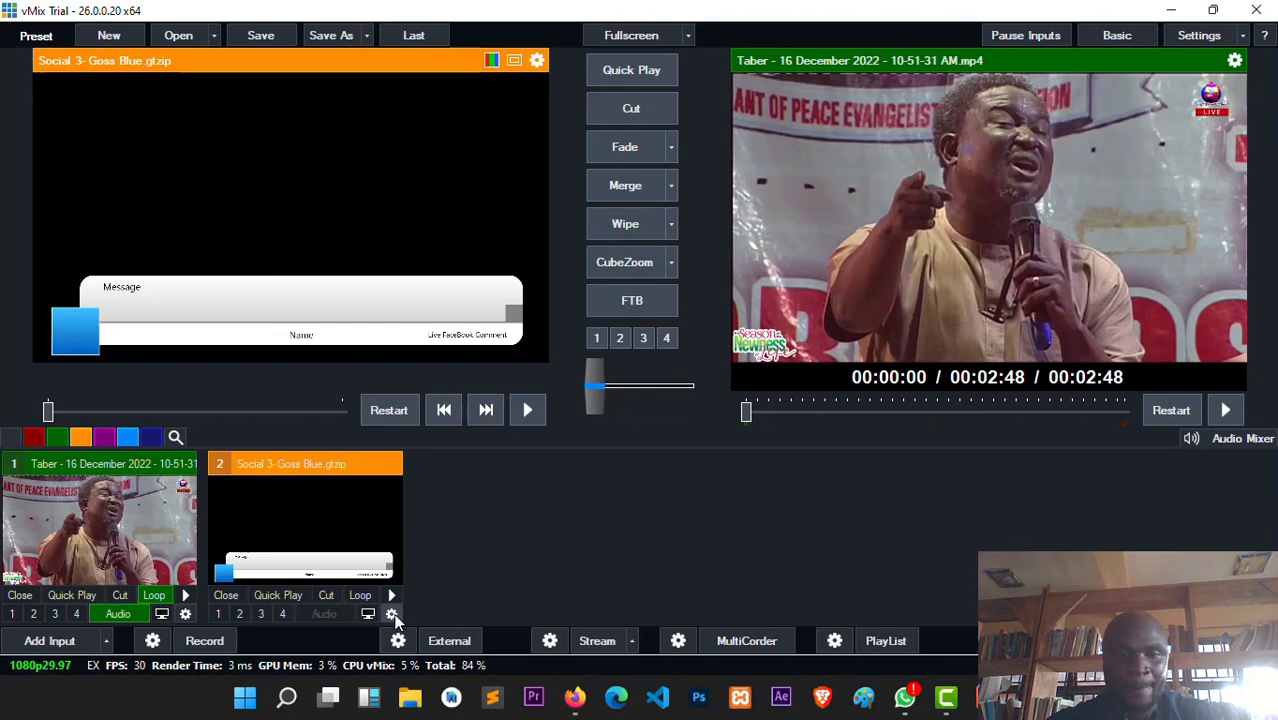
Step: Review the Social 3 input's Position settings and overlay the title on the live Taber video
click(390, 614)
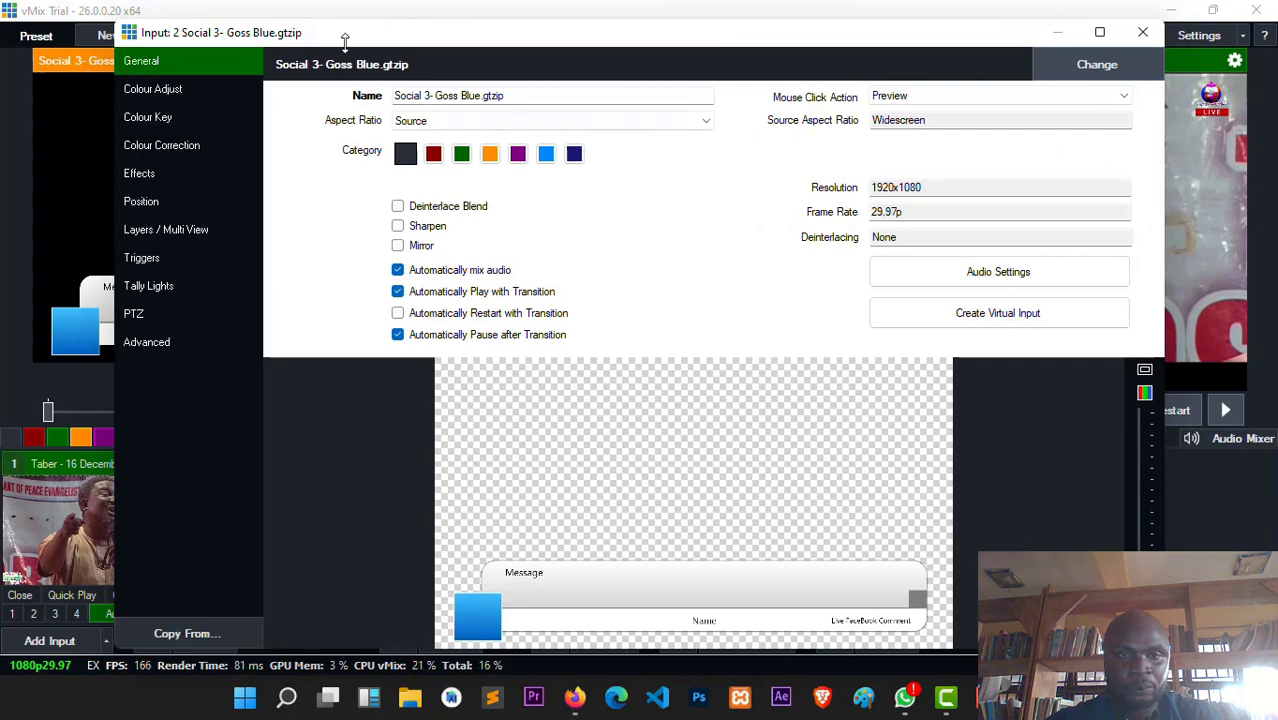
click(140, 200)
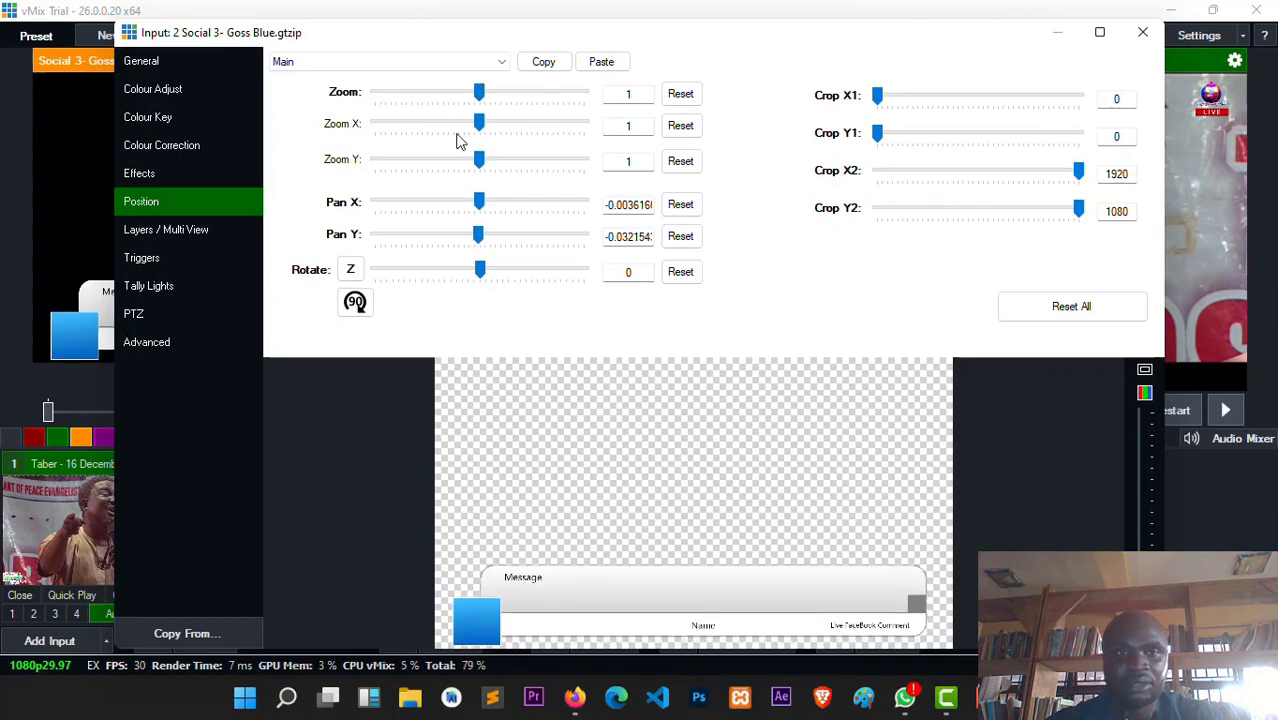
click(1140, 32)
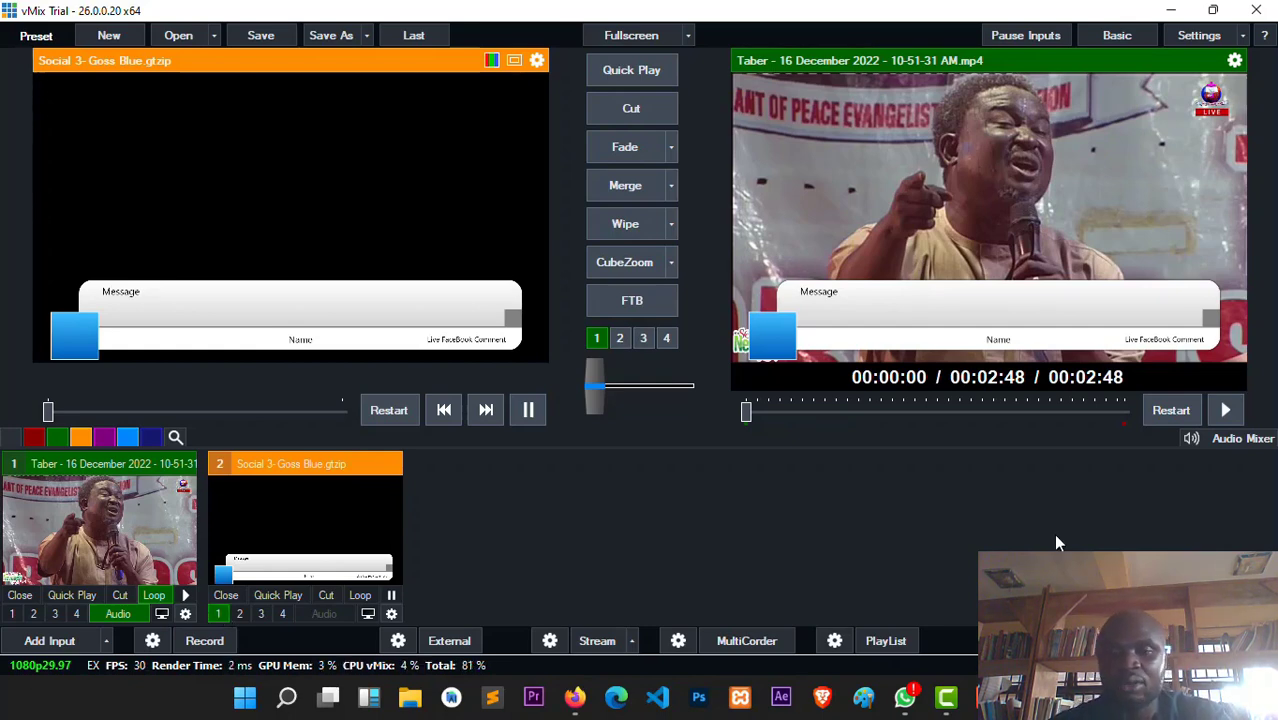
Step: Launch vMix Social from the tools menu, connected to the Social 3- Goss Blue title
click(576, 698)
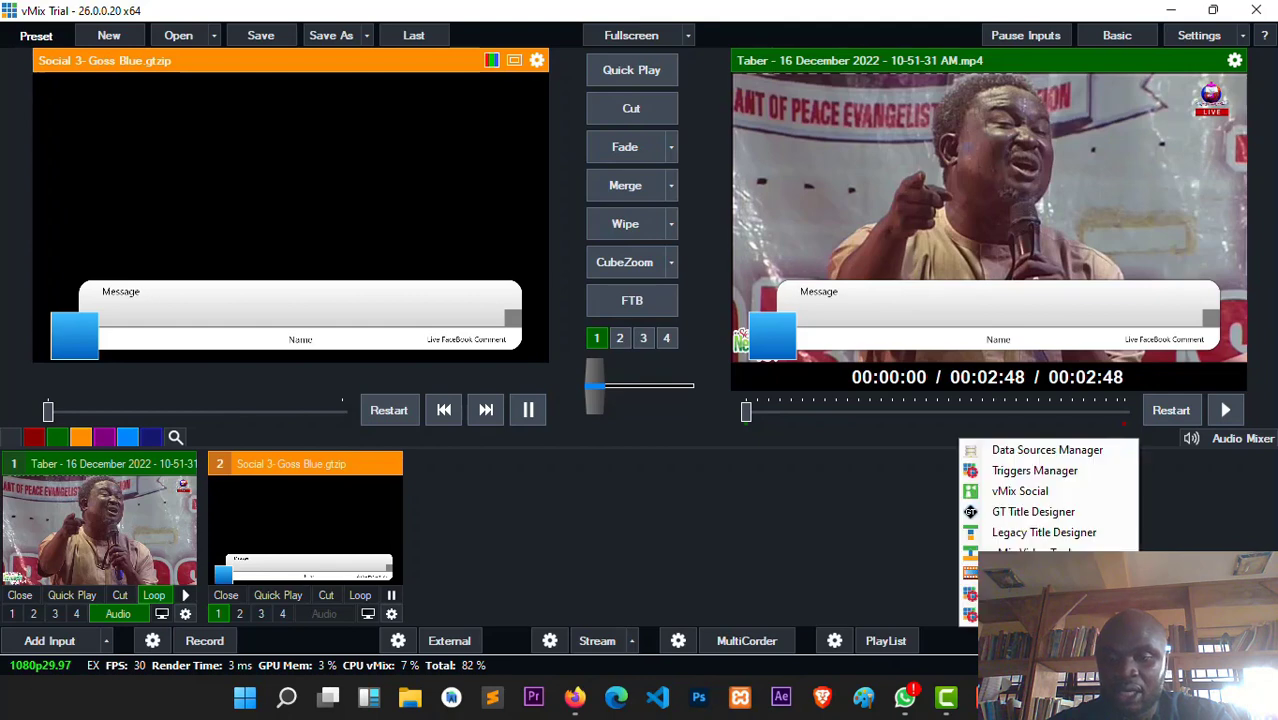
mouse_move(1020, 492)
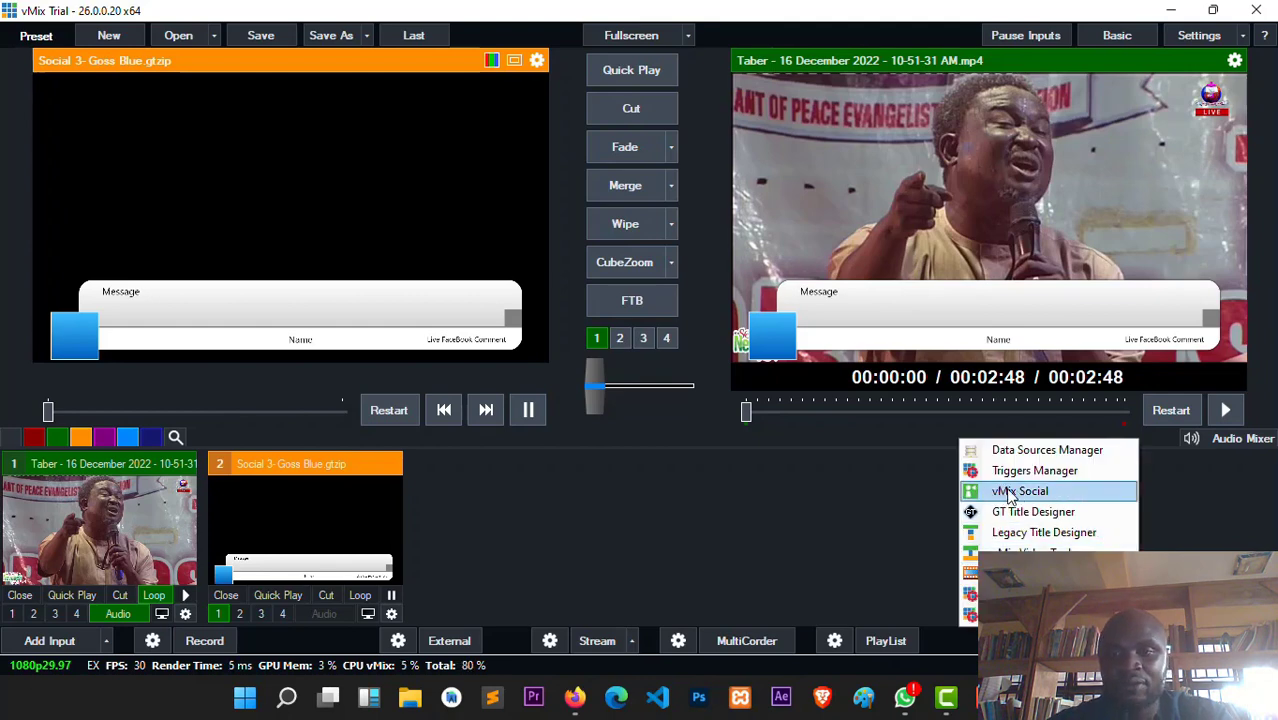
mouse_move(1056, 492)
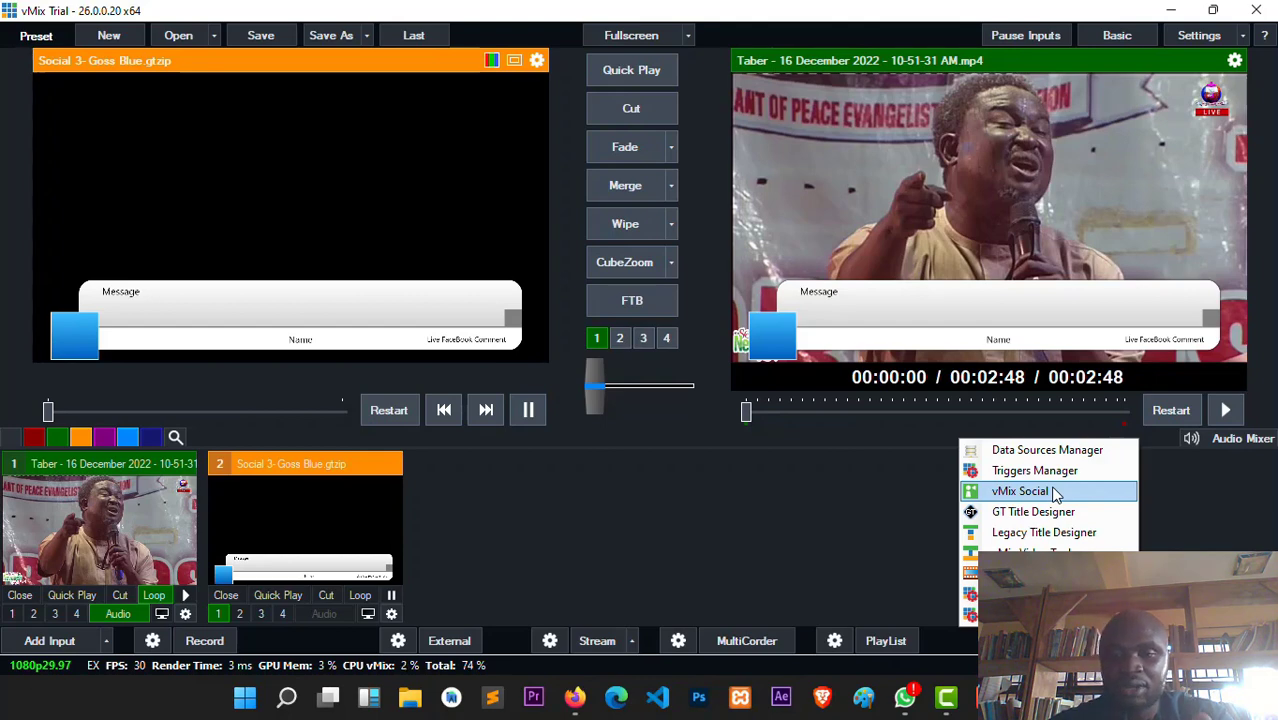
click(1056, 496)
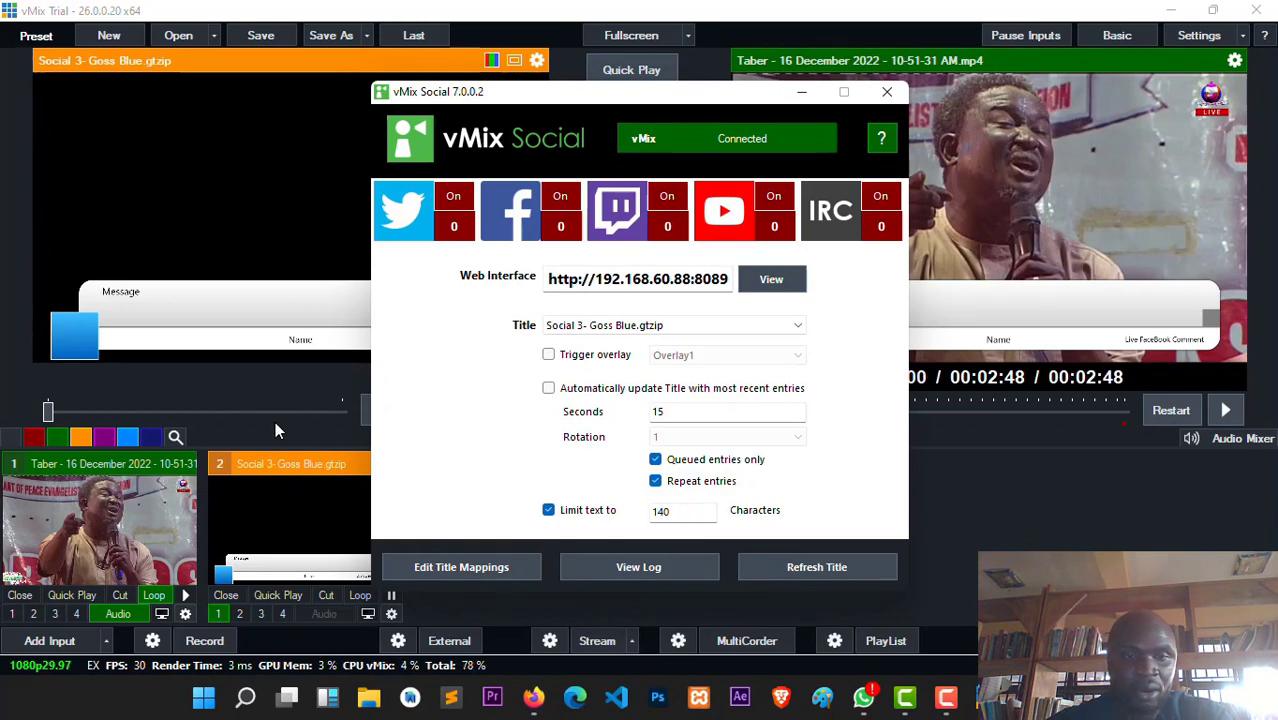
Step: Adjust the Taber video's fader in the Audio Mixer while it plays on the live output
click(888, 92)
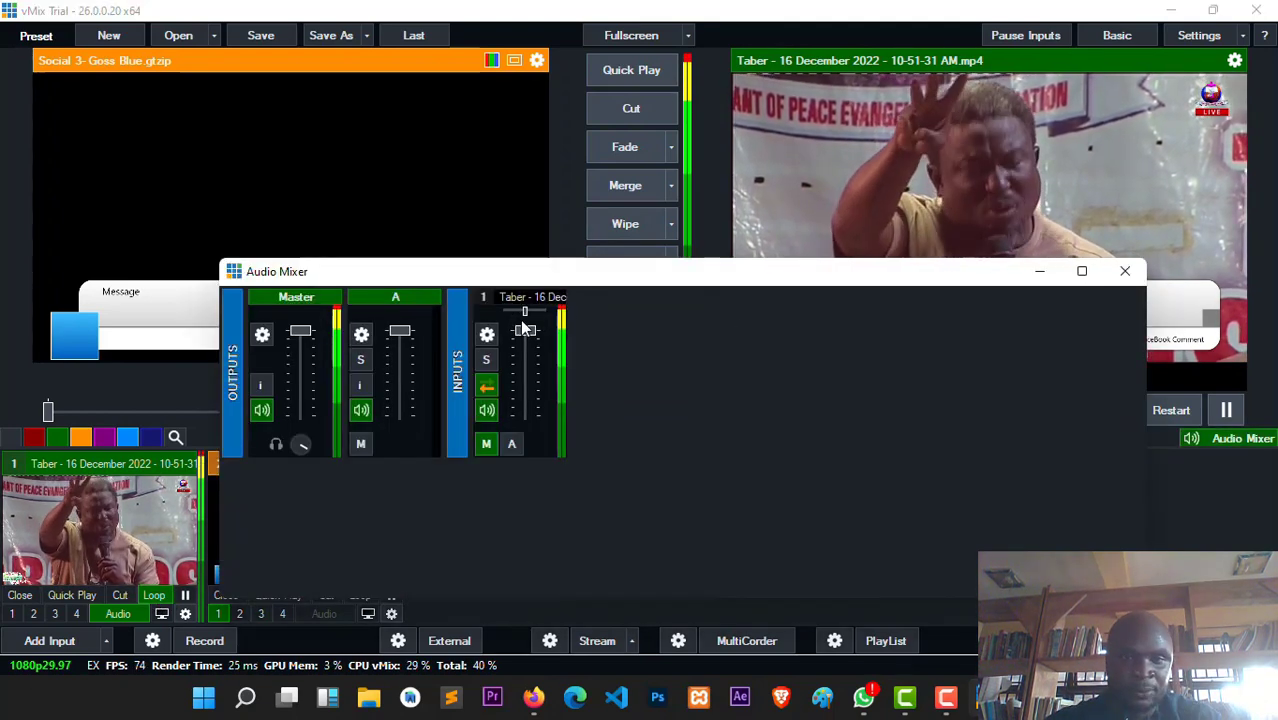
drag(524, 316, 524, 390)
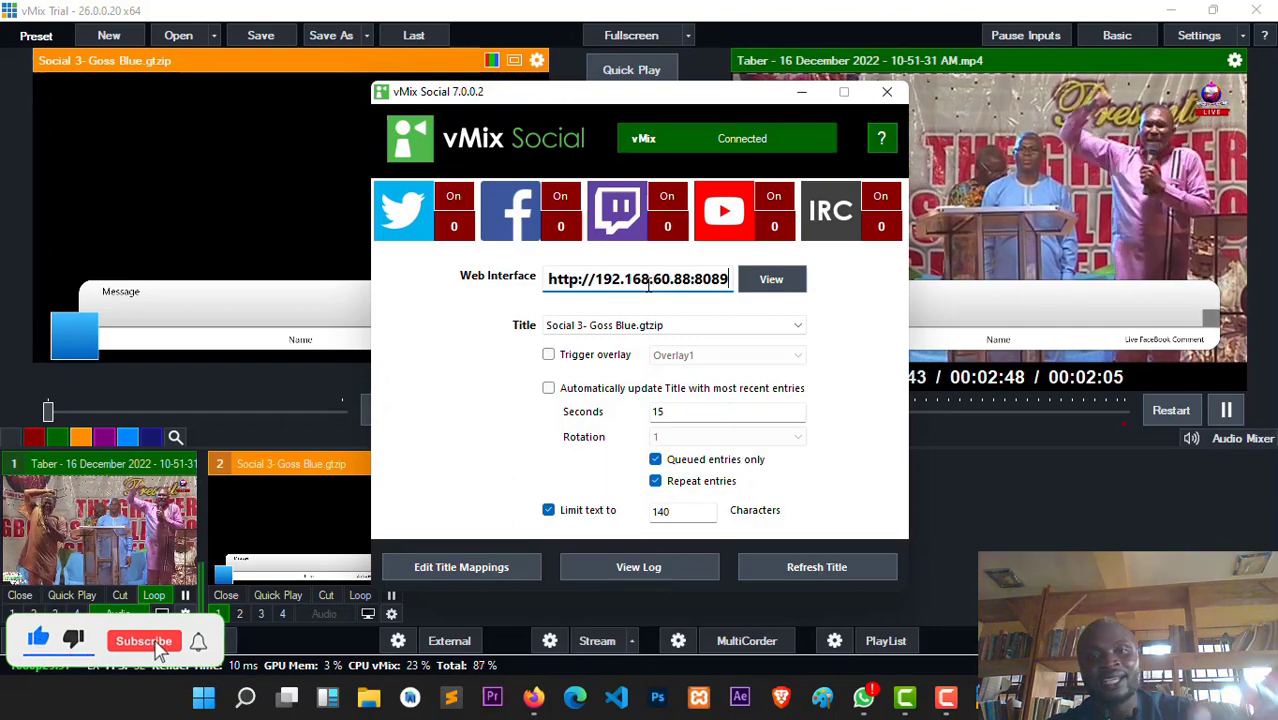
Step: Start the Facebook login from vMix Social's Facebook source settings
click(144, 640)
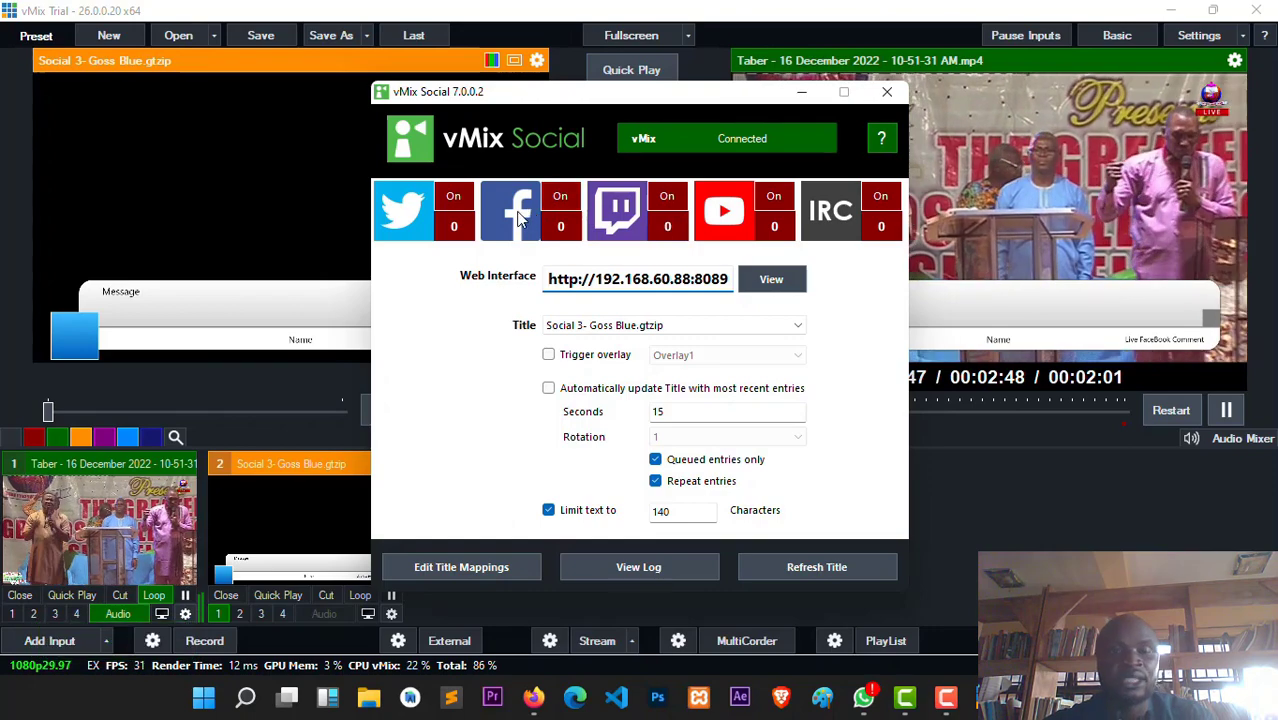
click(510, 210)
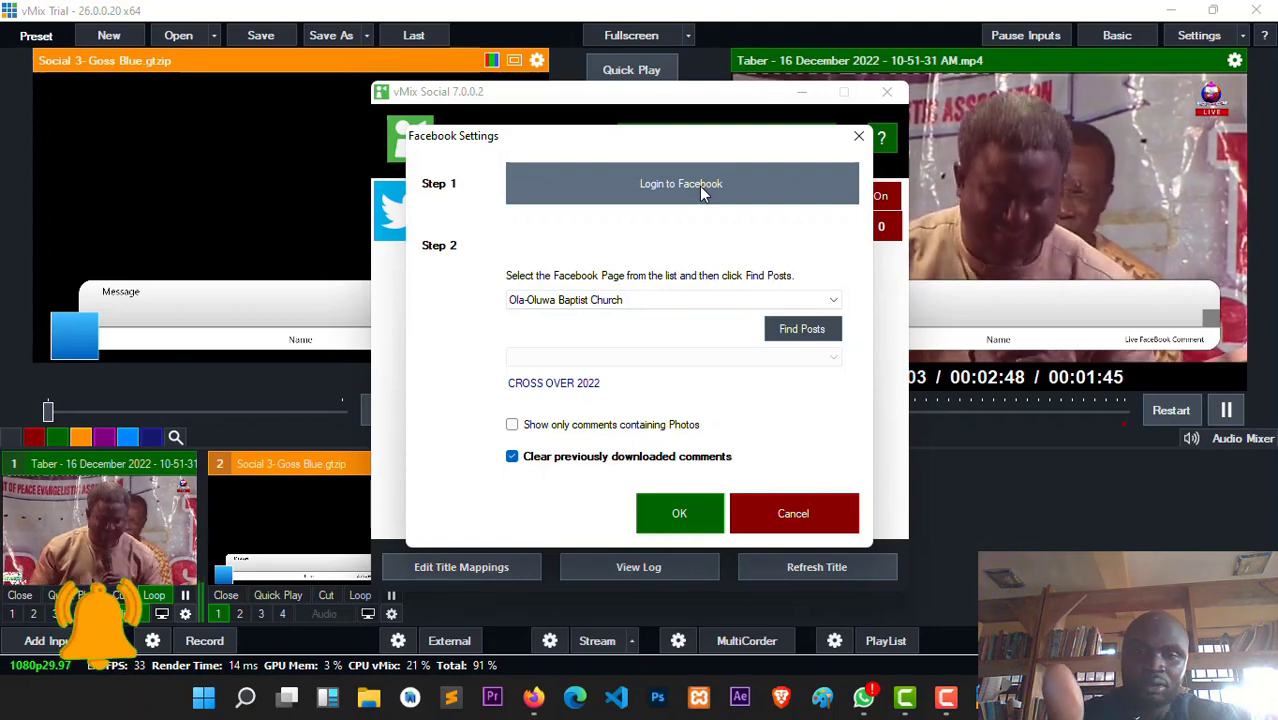
click(680, 184)
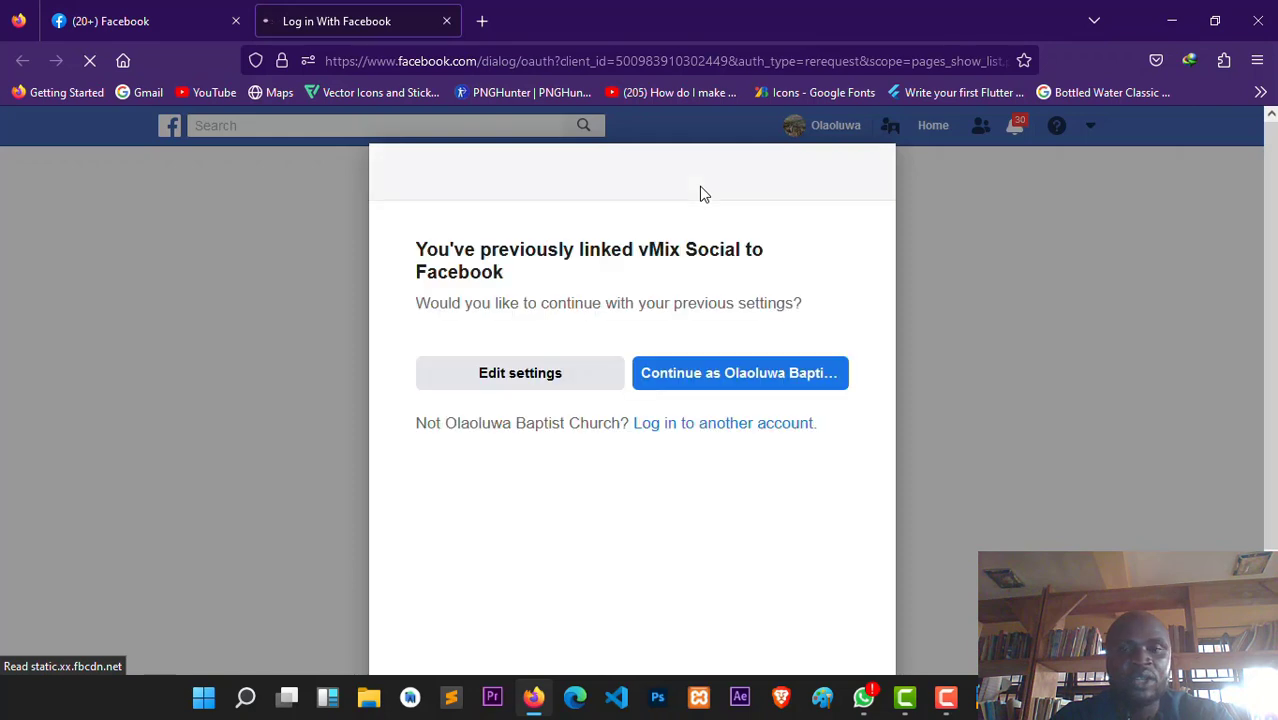
Step: Continue as the Ola-Oluwa Baptist Church page, reusing the previous vMix Social link
click(740, 374)
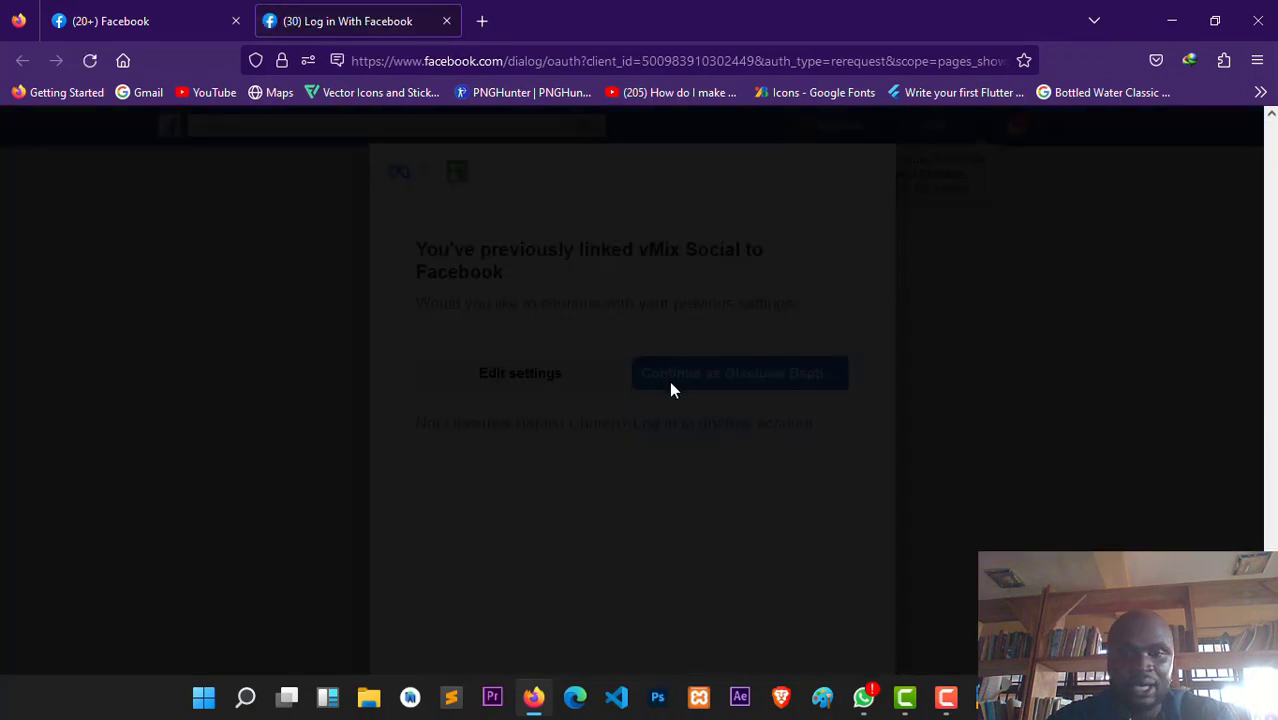
mouse_move(696, 380)
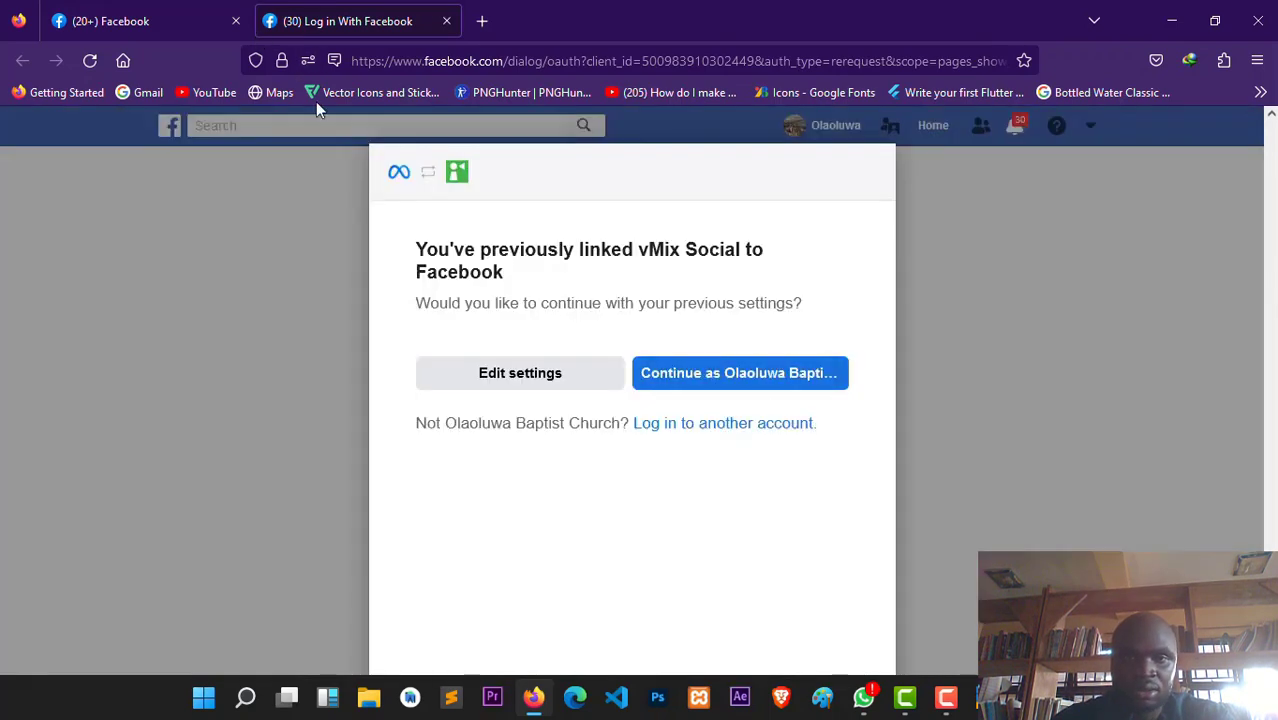
click(740, 374)
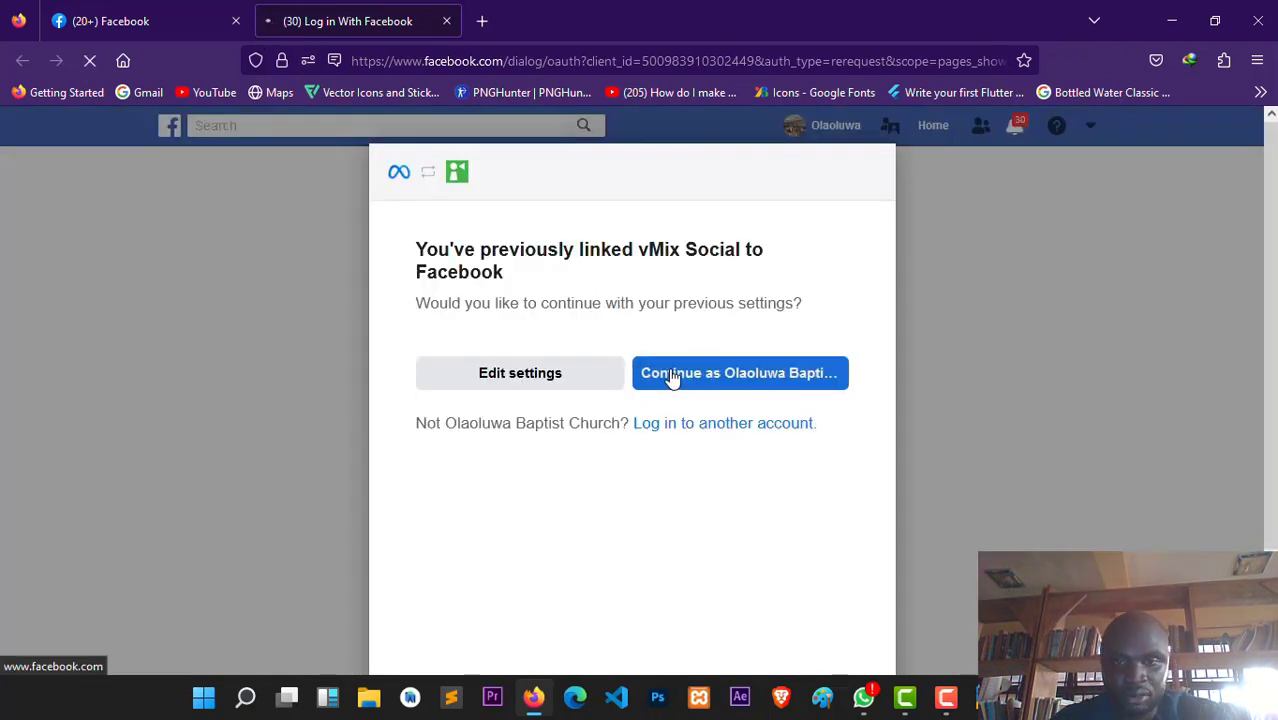
click(740, 374)
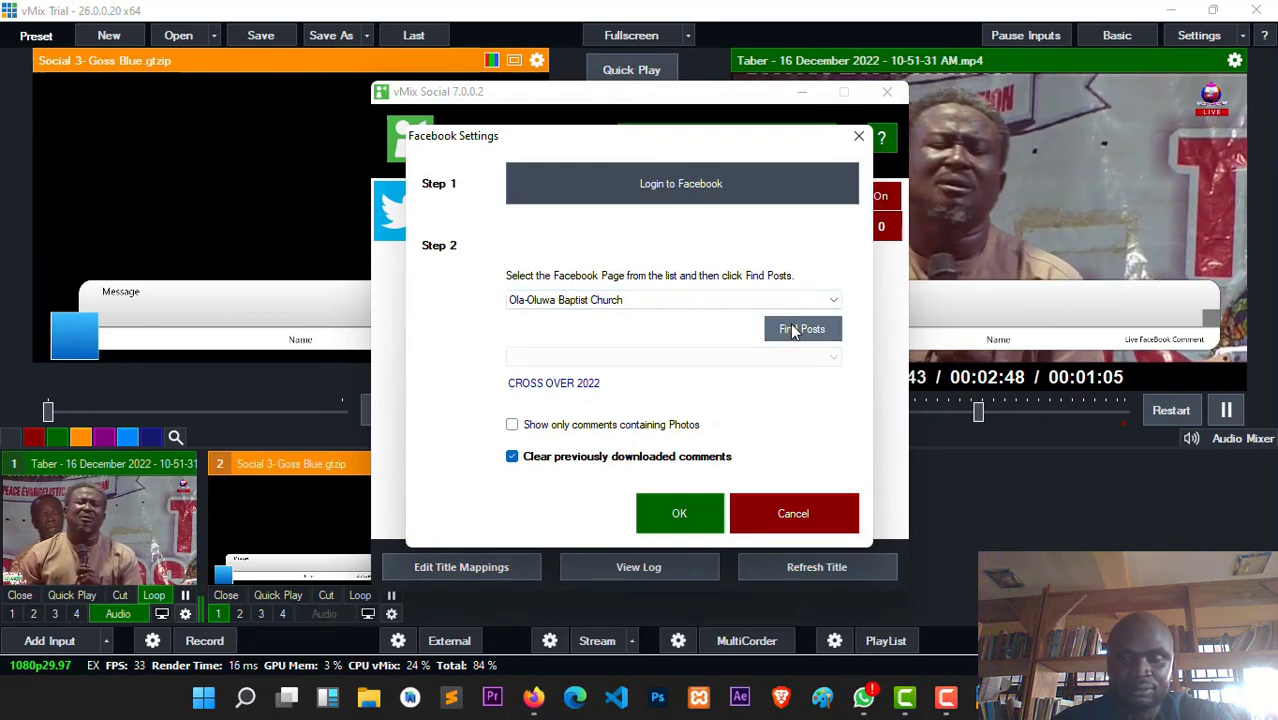
Step: Find the page's posts, select CROSS OVER 2022 as comment source and confirm
click(802, 328)
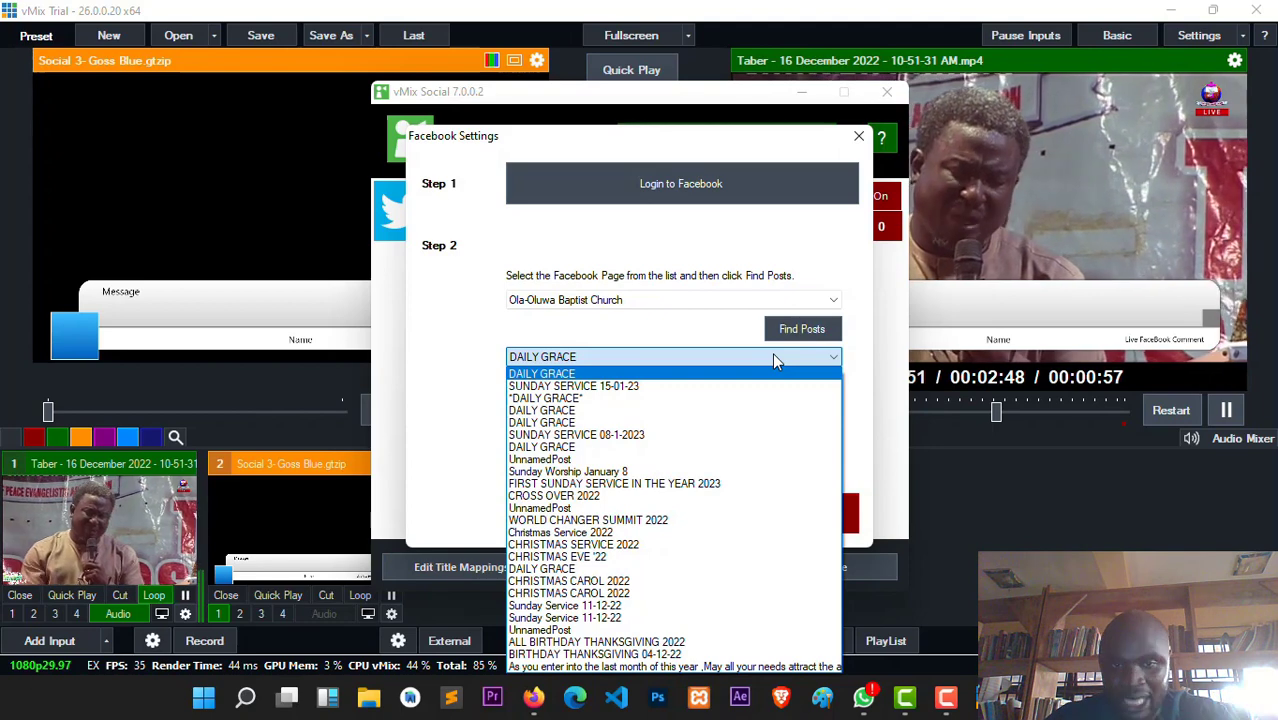
mouse_move(664, 520)
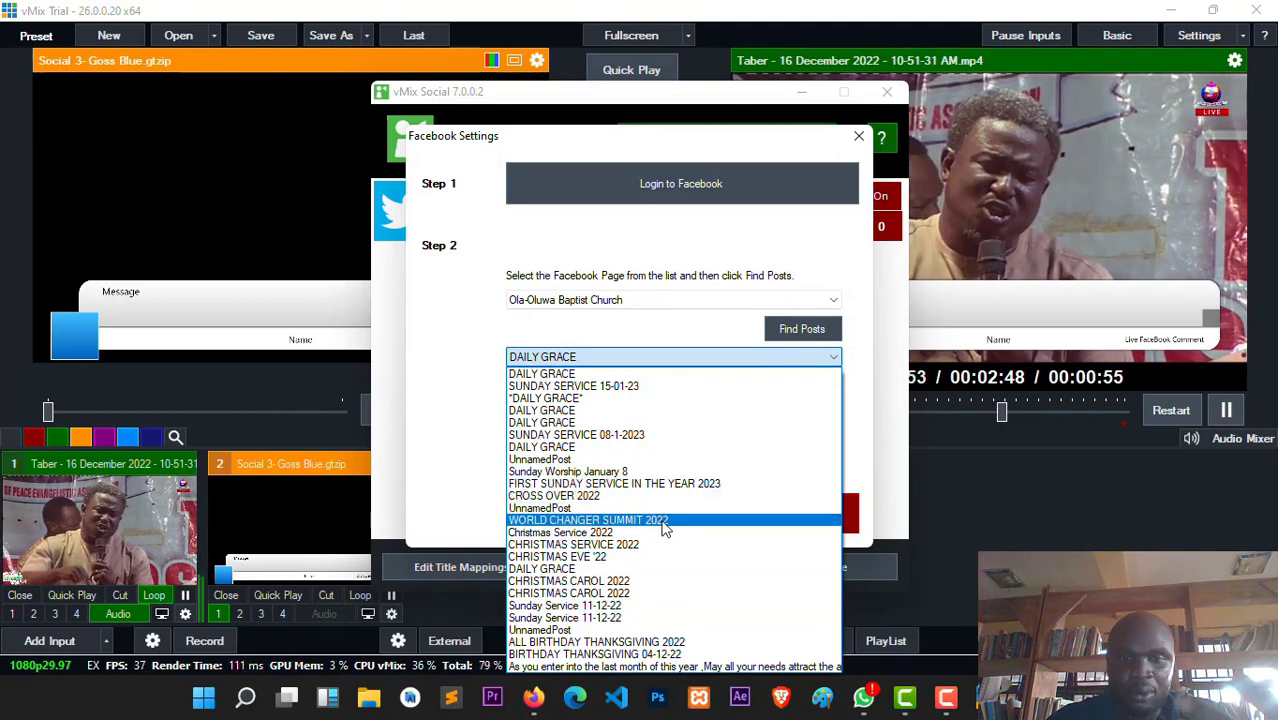
mouse_move(630, 508)
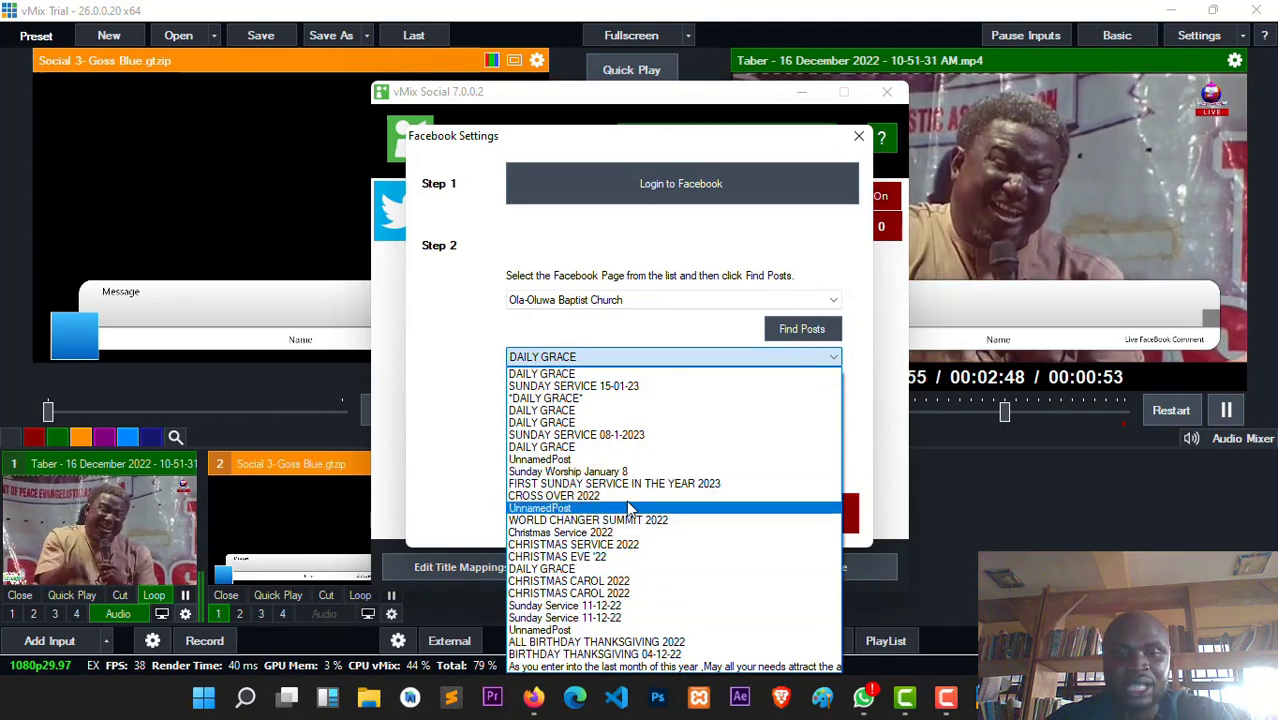
mouse_move(604, 496)
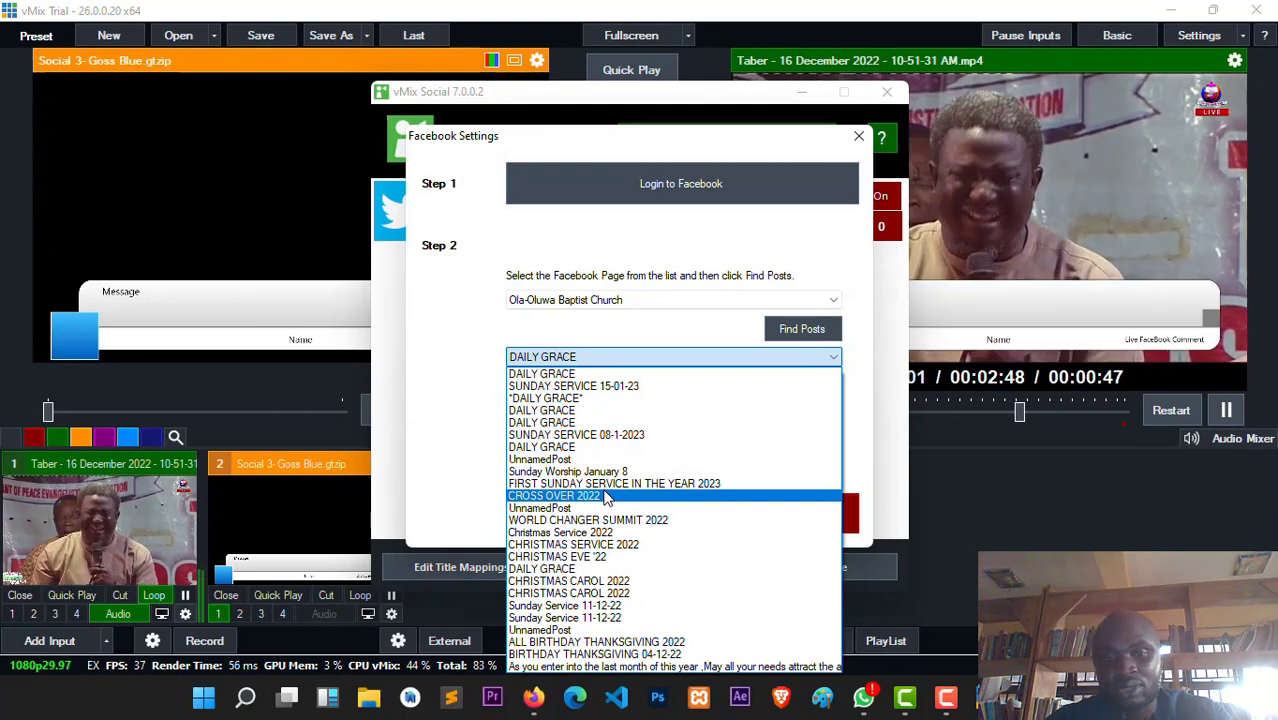
click(554, 496)
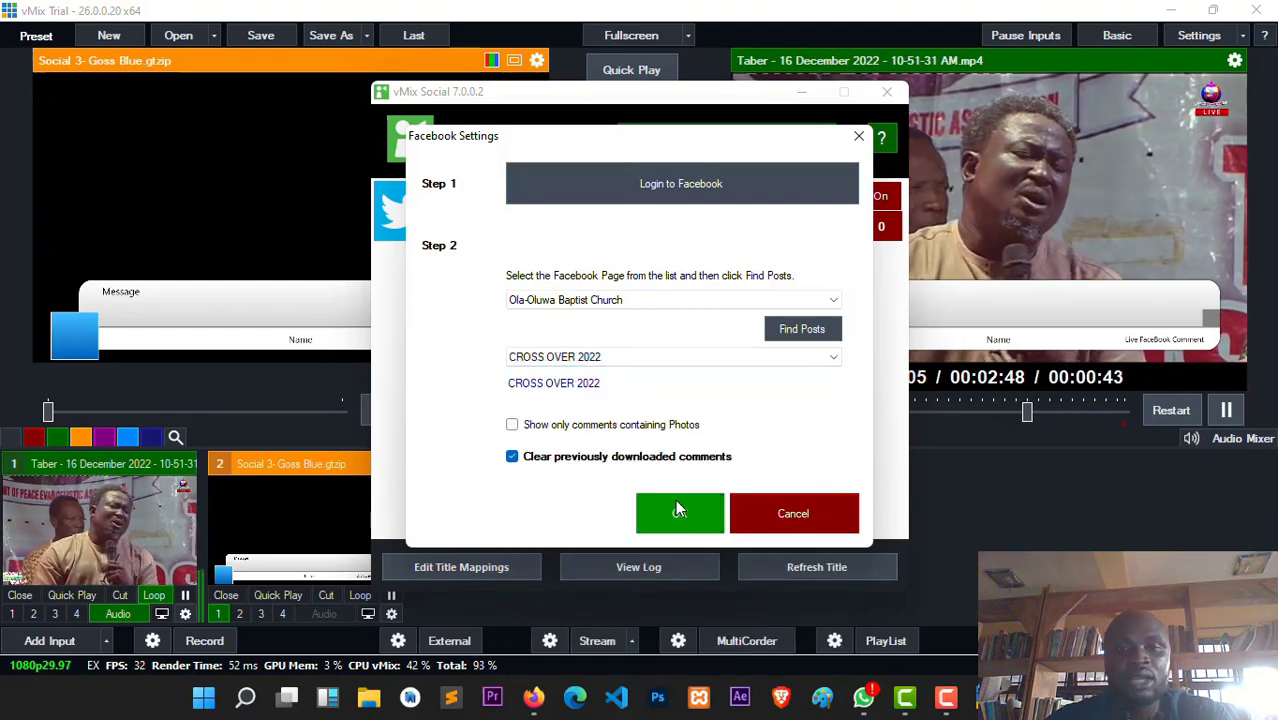
click(680, 512)
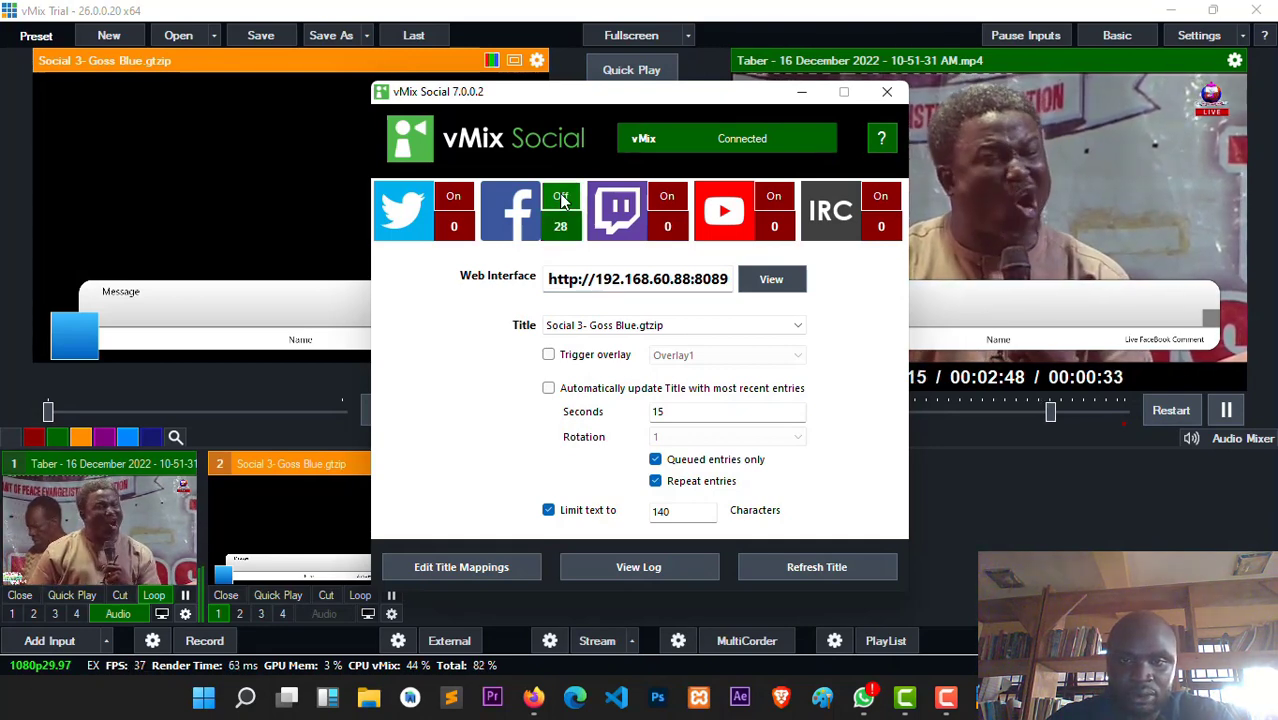
Step: Turn on Facebook collection and view the vMix Social web interface in Firefox
click(560, 196)
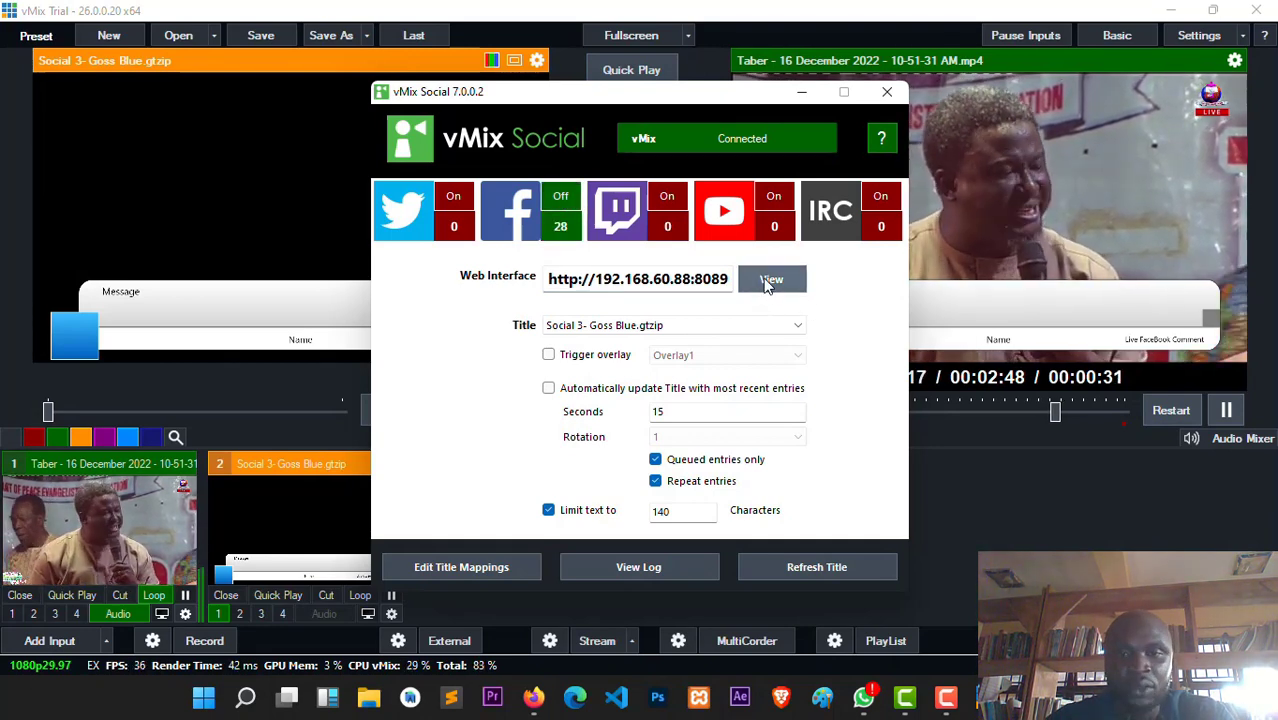
click(772, 280)
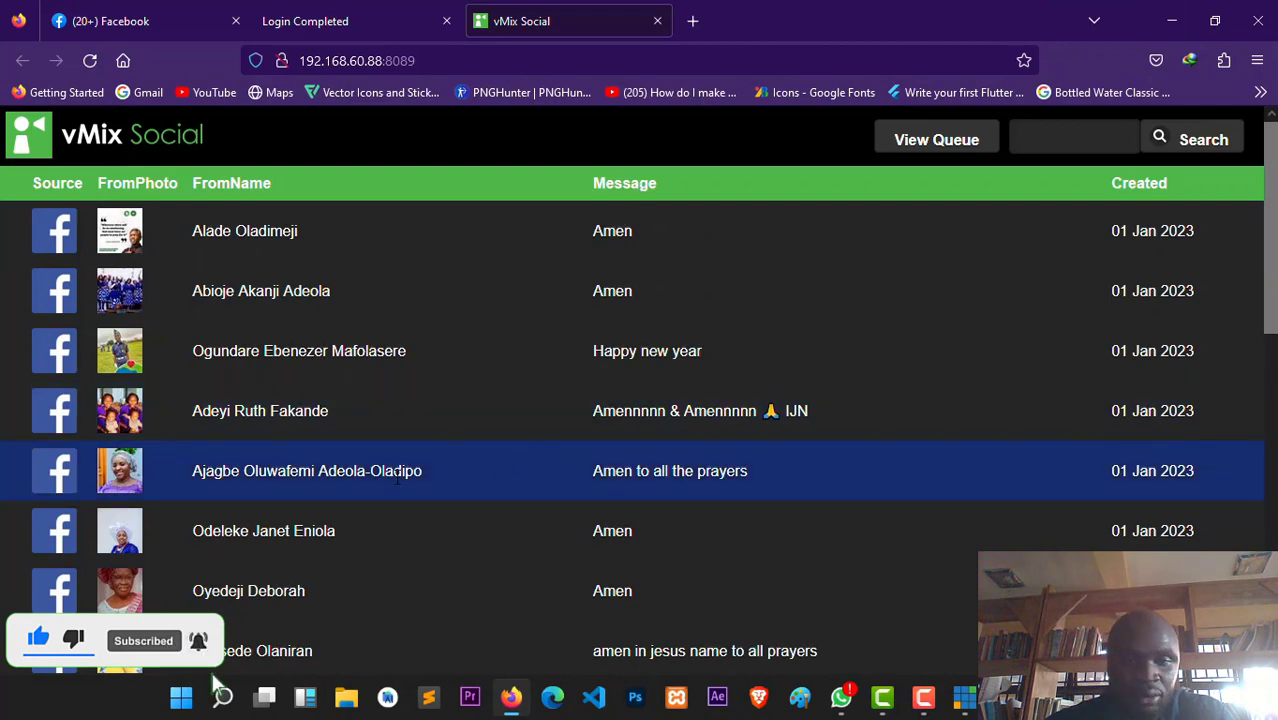
Step: Scroll the comment list so the vMix output with its overlay shows beside it
scroll(down, 3)
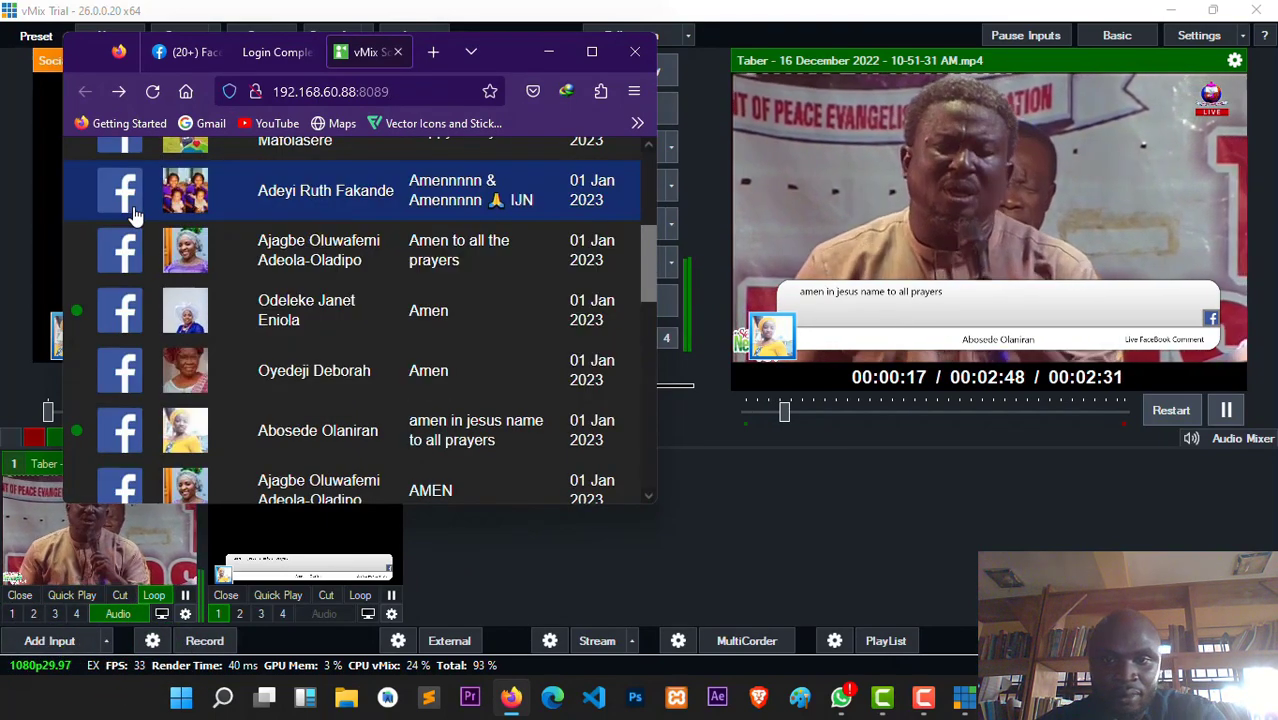
click(330, 310)
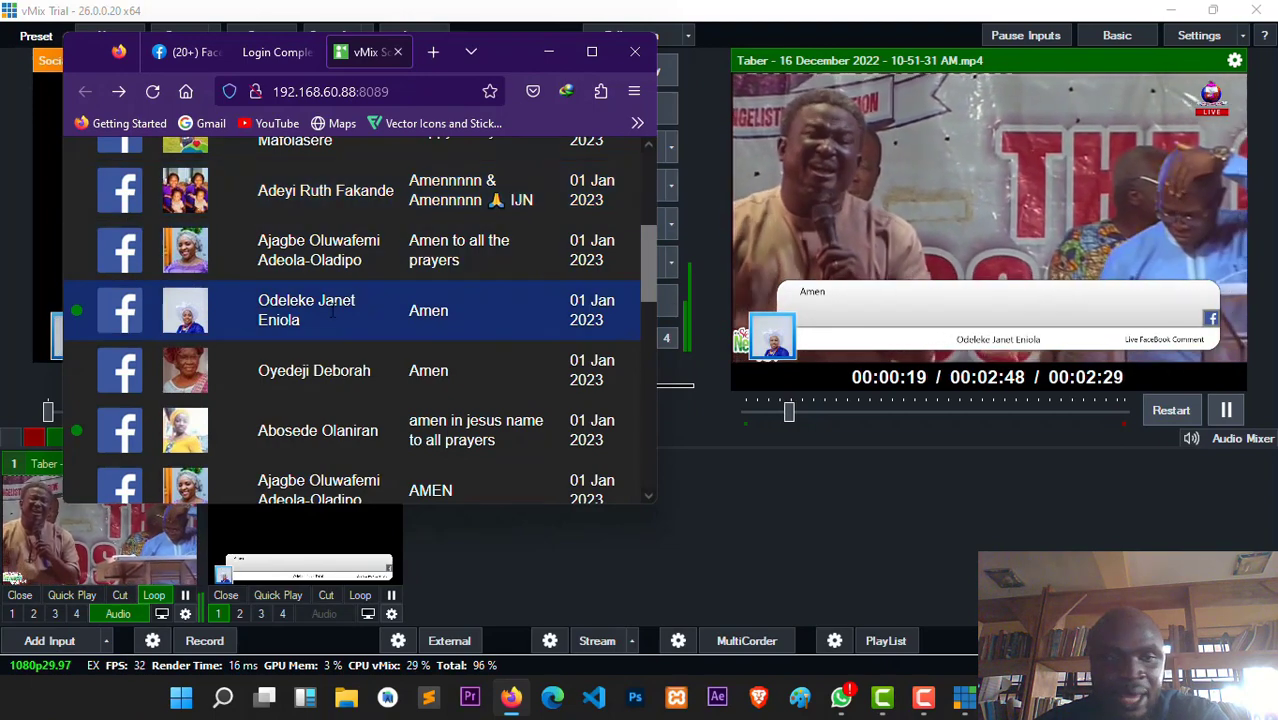
click(336, 310)
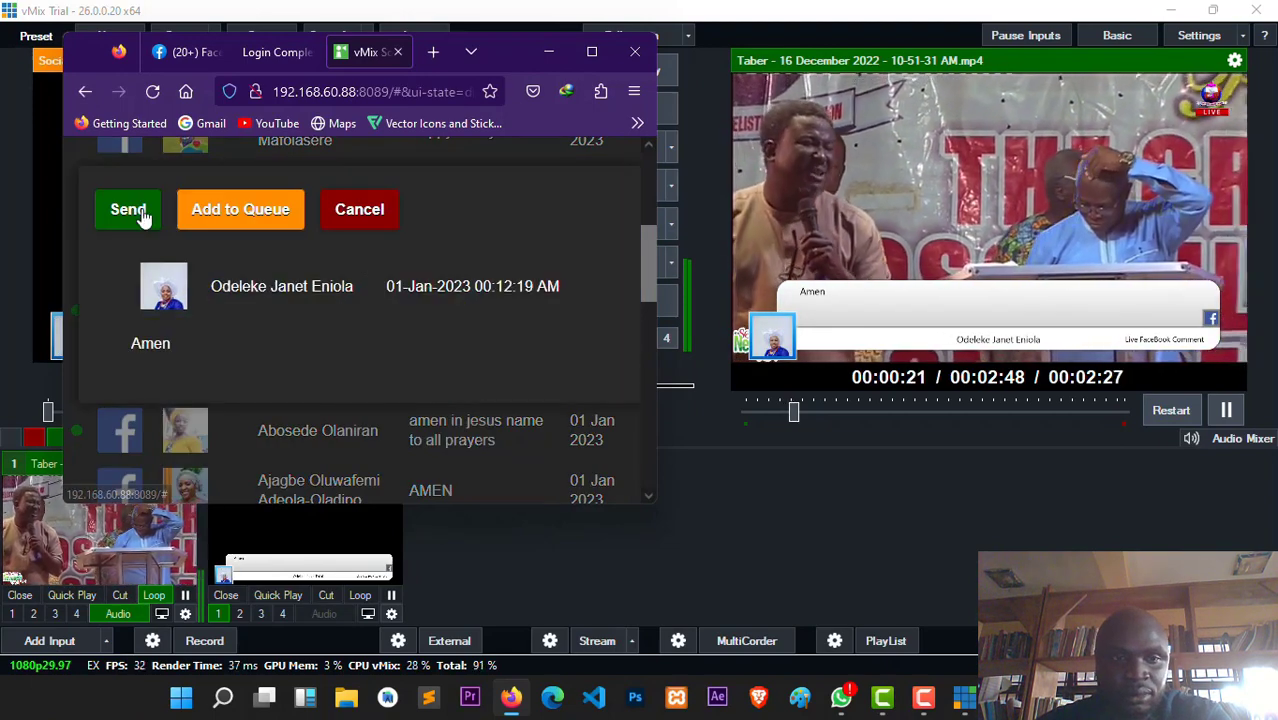
click(128, 210)
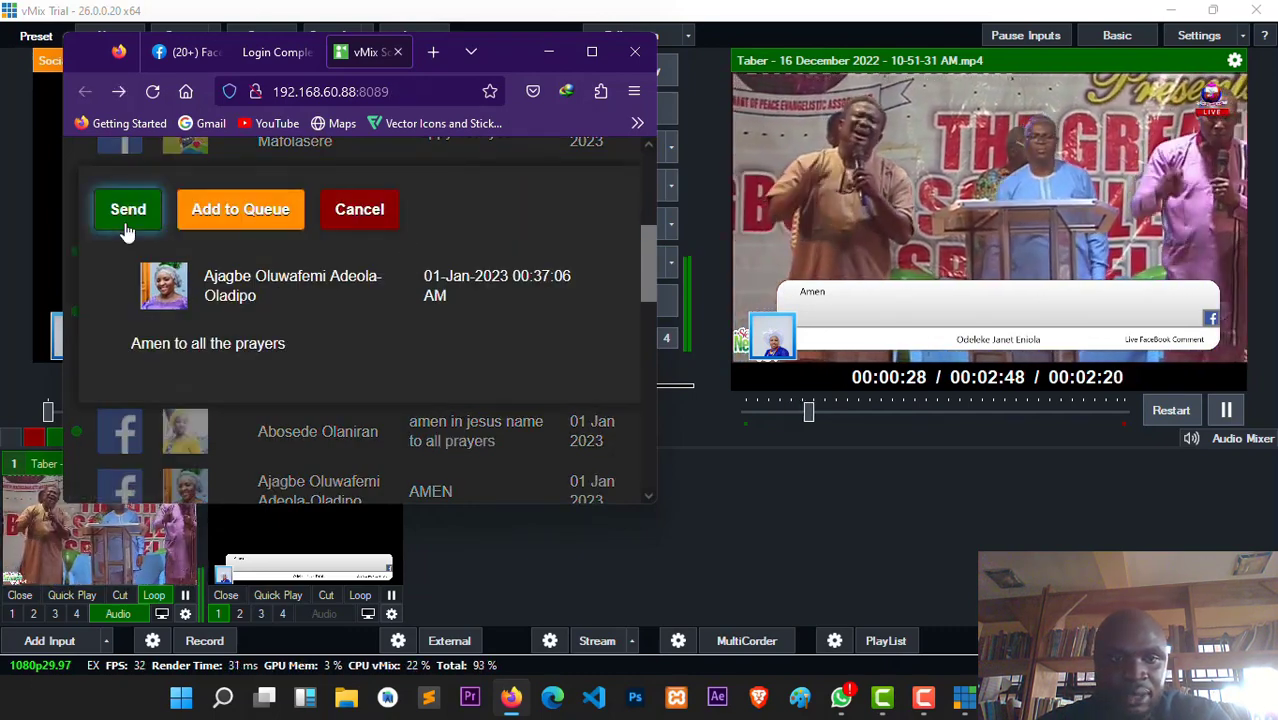
click(128, 210)
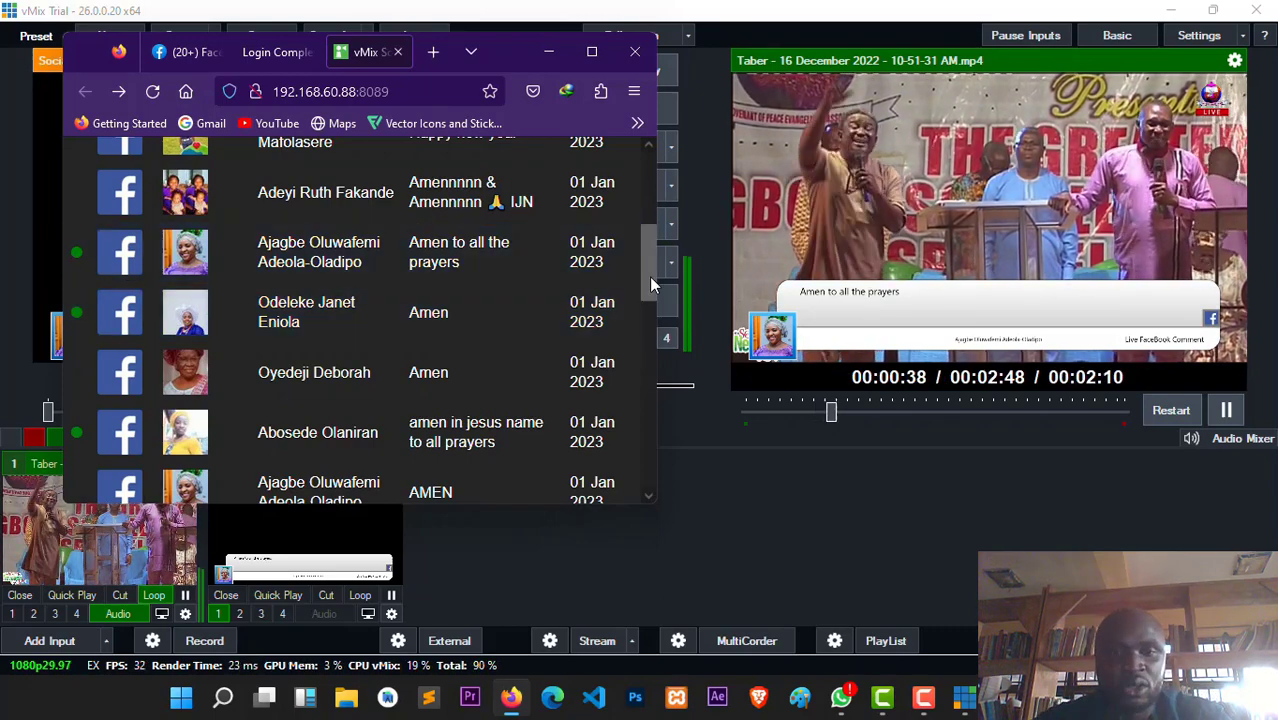
scroll(down, 3)
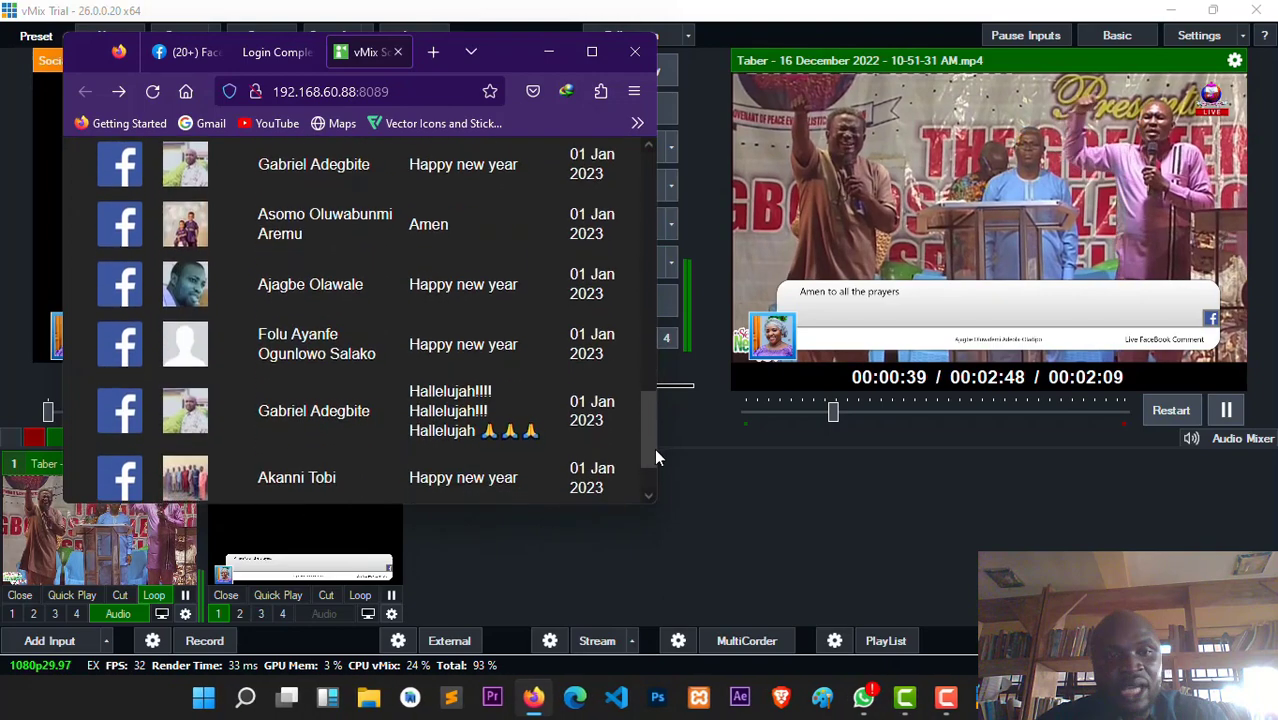
scroll(down, 3)
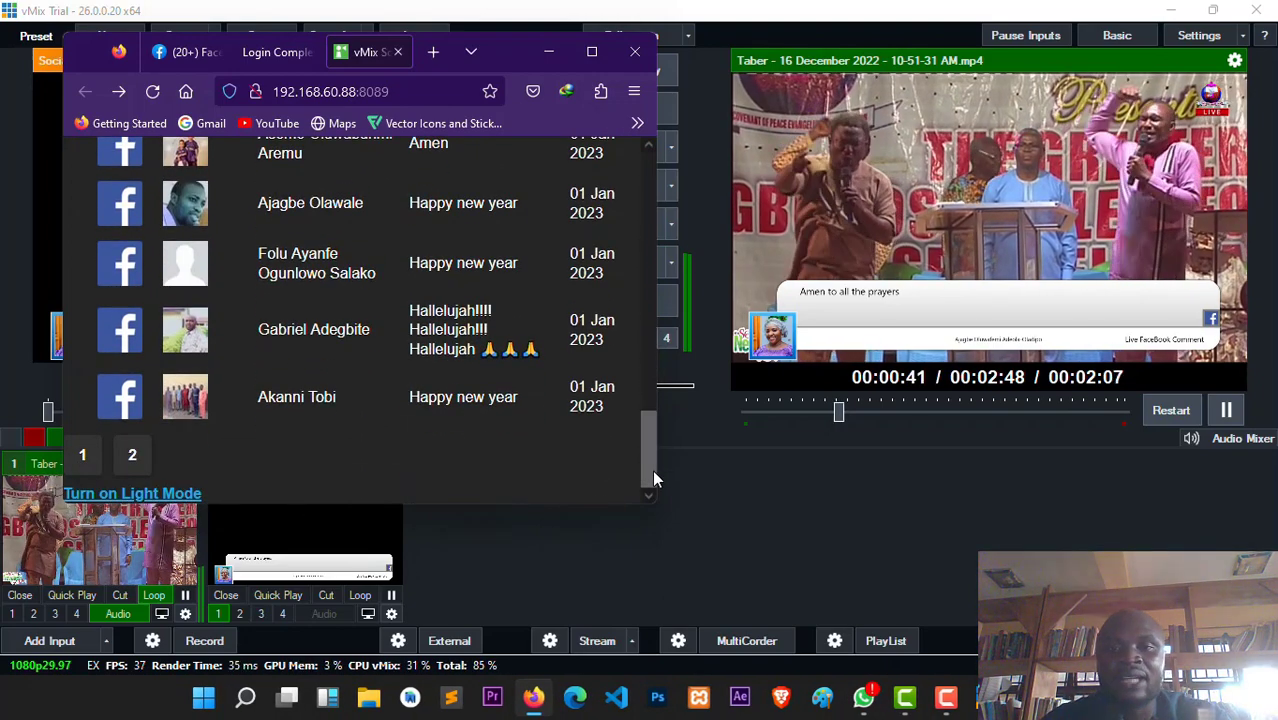